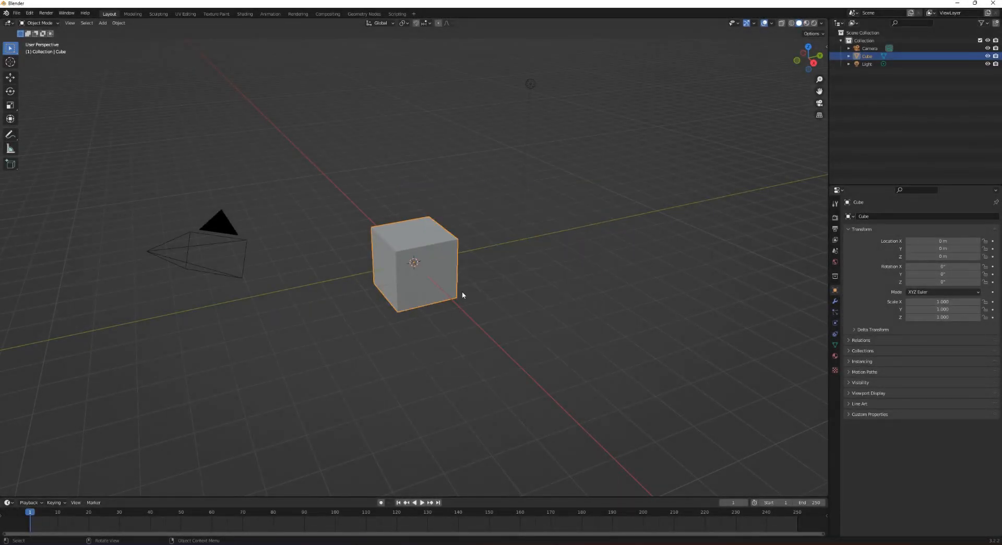
Step: Switch to the Scripting workspace, start a new text block and widen the editor
click(397, 13)
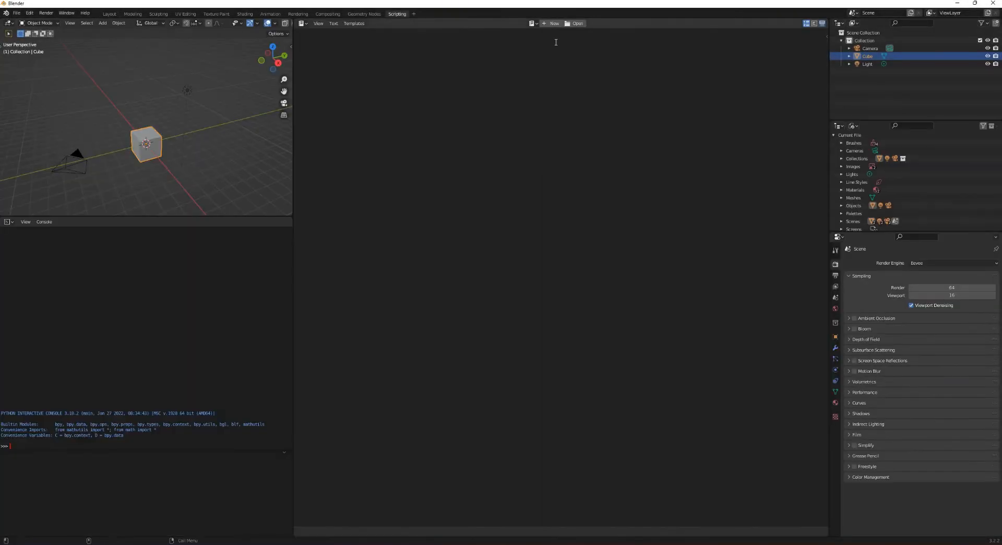
click(554, 23)
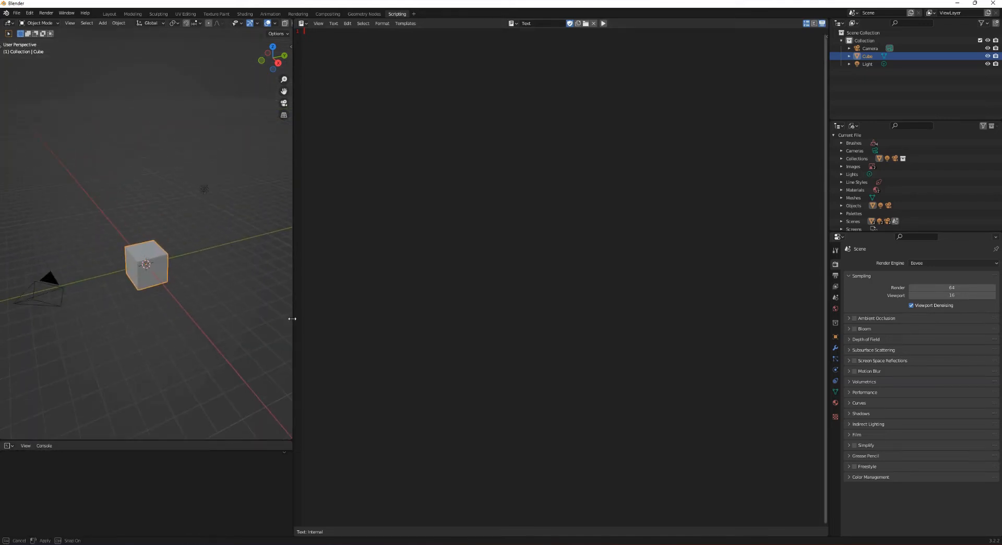
drag(292, 318, 358, 318)
text(import bpy, os, sys)
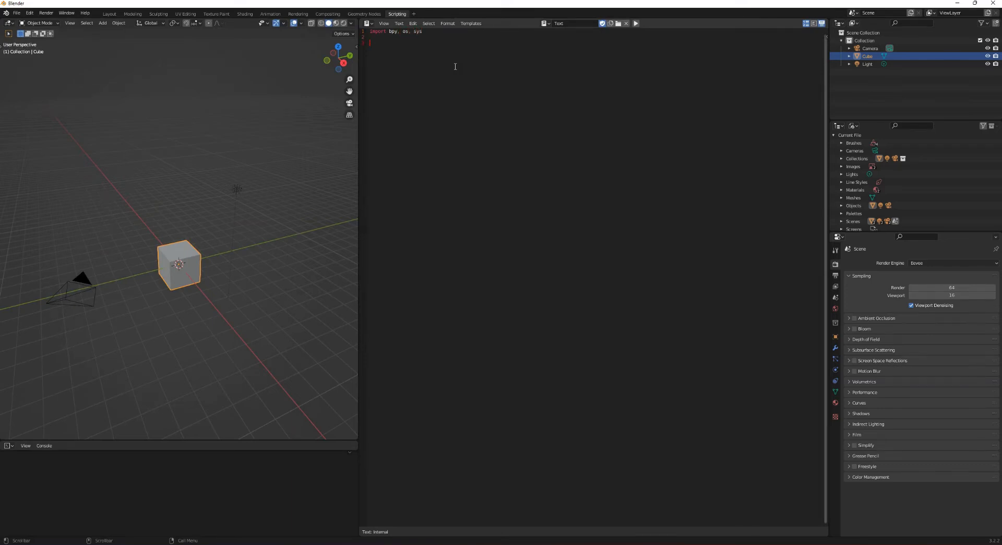
Step: Define packagesPath pointing to the user's Python310 site-packages and insert it into sys.path
text(package)
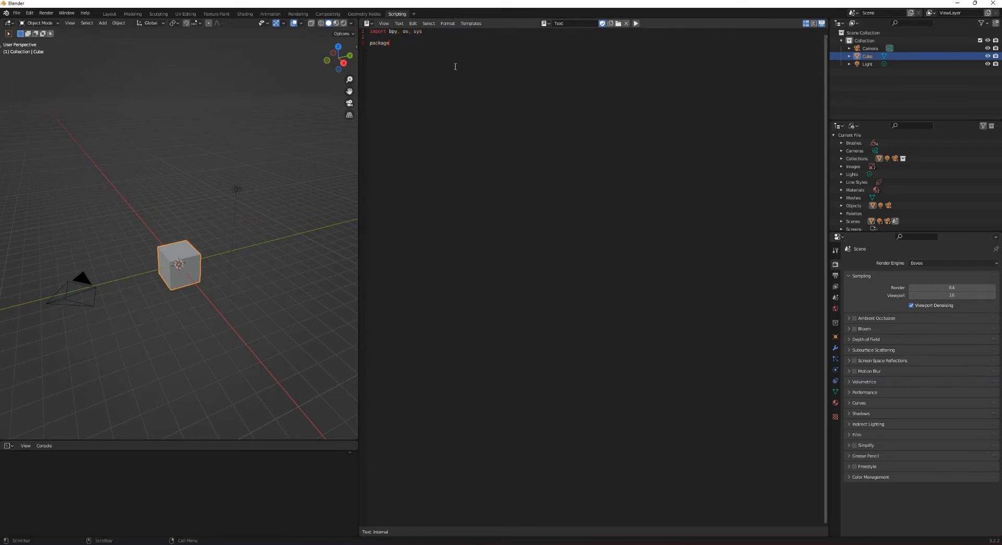
text(sPath = f"C:\\)
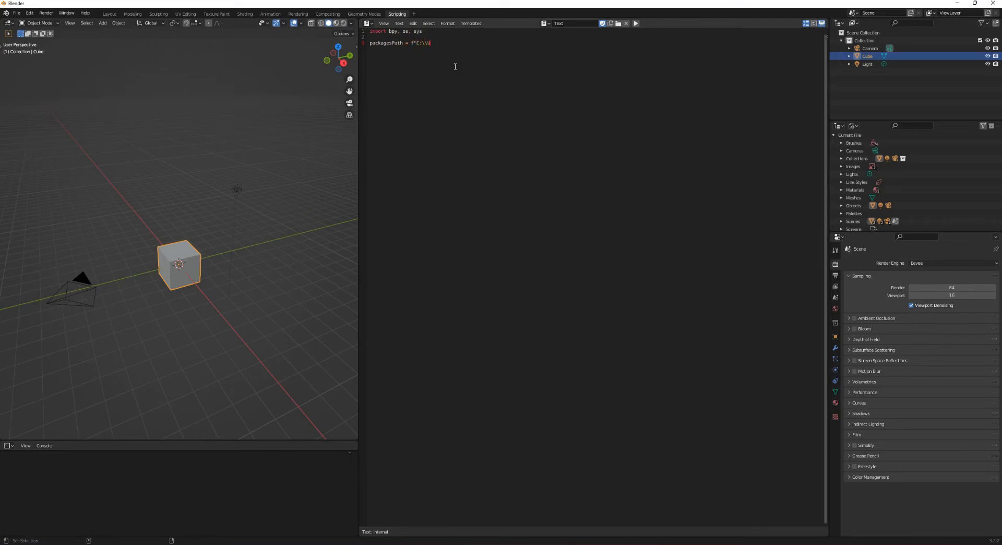
text(Users\\{os.getlogin()})
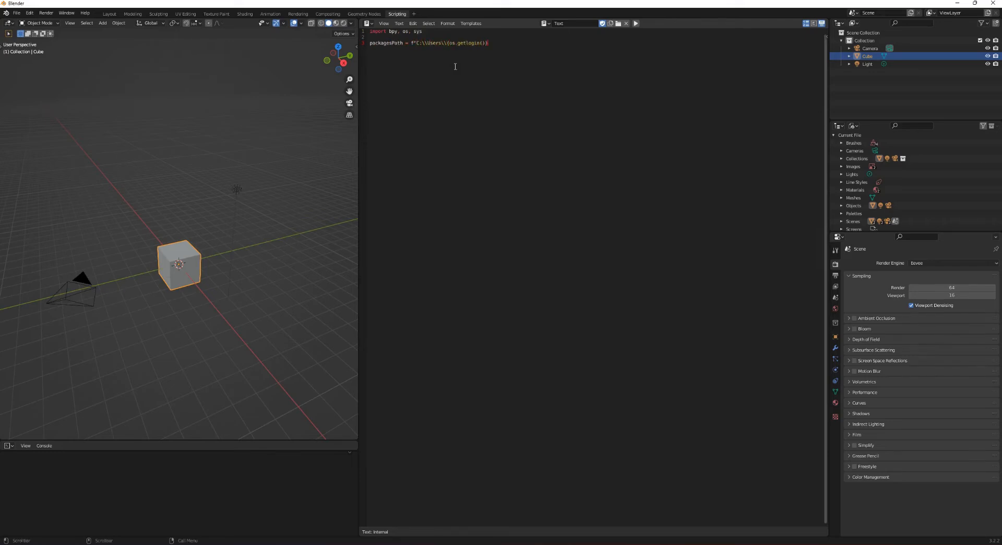
text(\\AppData\\Roaming\\Python\\Pytho)
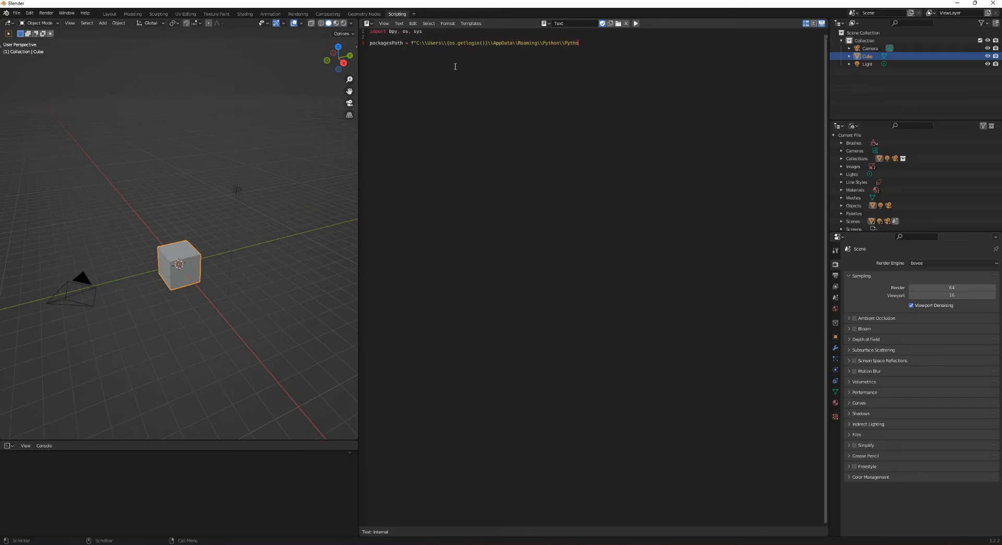
text(310\\Scripts" + "\\..\\site-packages)
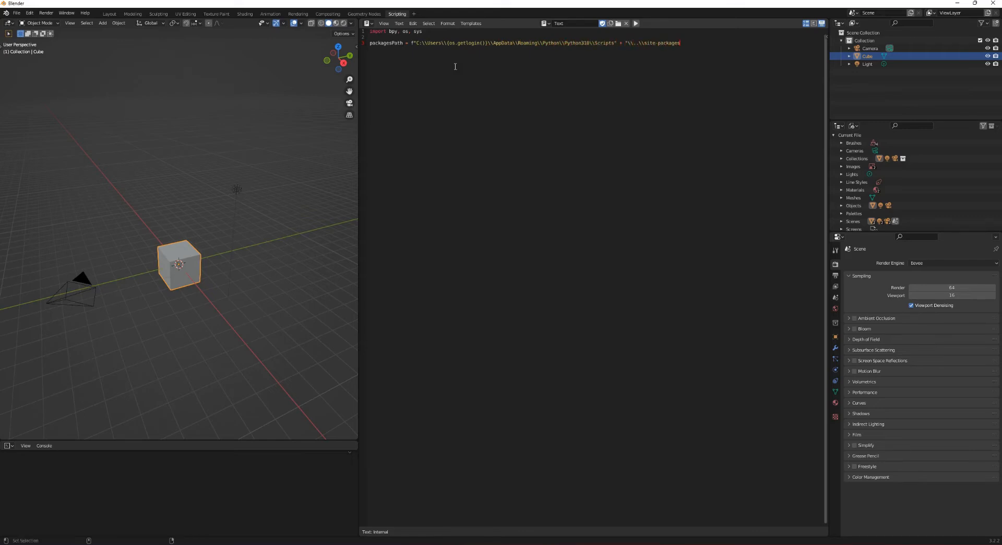
text(sys.path.insert(0,pac)
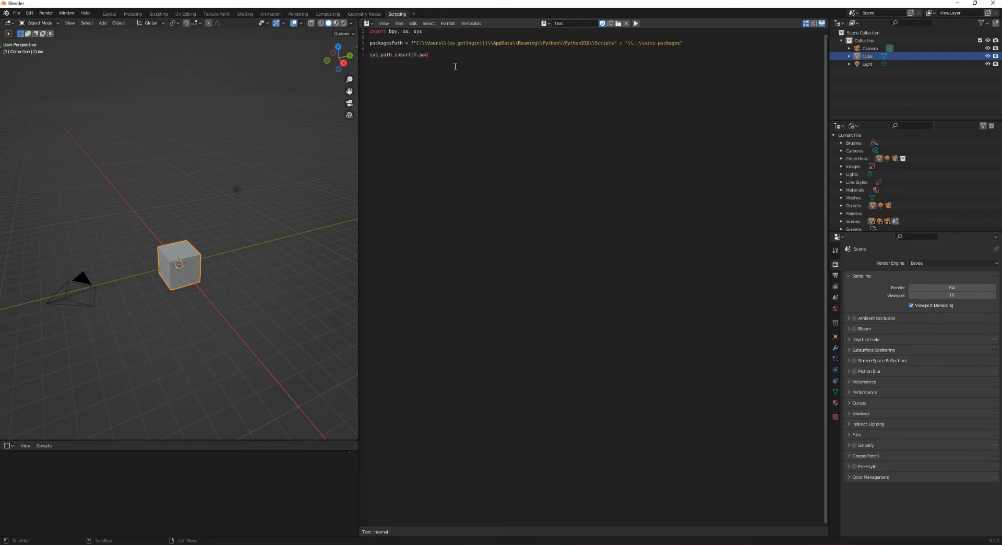
Step: Import Image from PIL and print 'PIL imported' as confirmation
text(from PIL import Image)
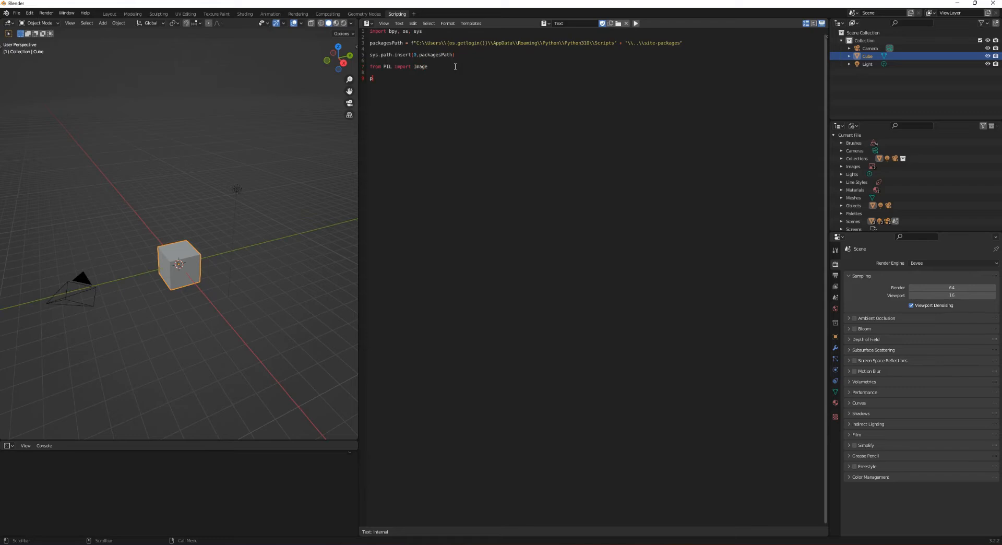
text(rint('PIL imported'))
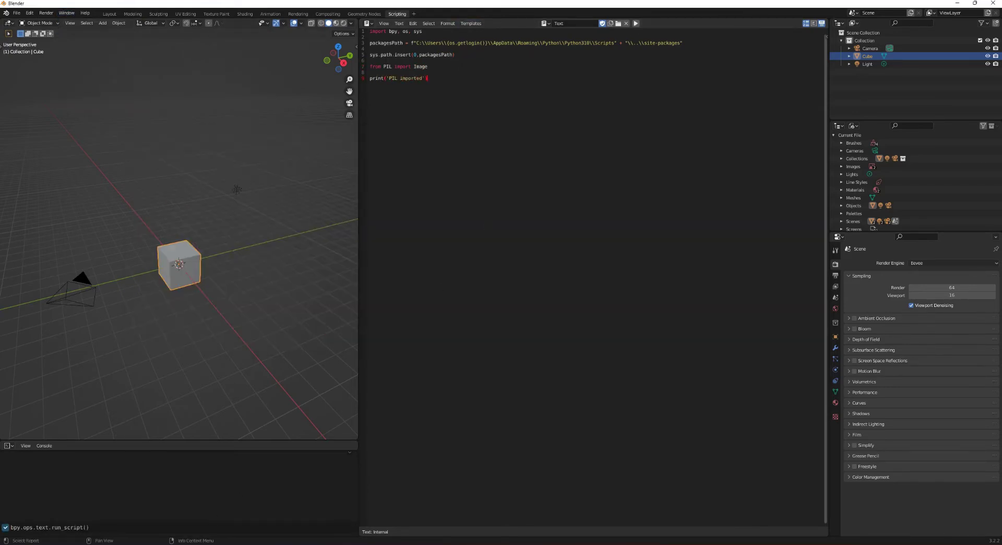
Step: Open smiley.jpg from the user folder with Image.open and unpack image.size into width and height
click(638, 22)
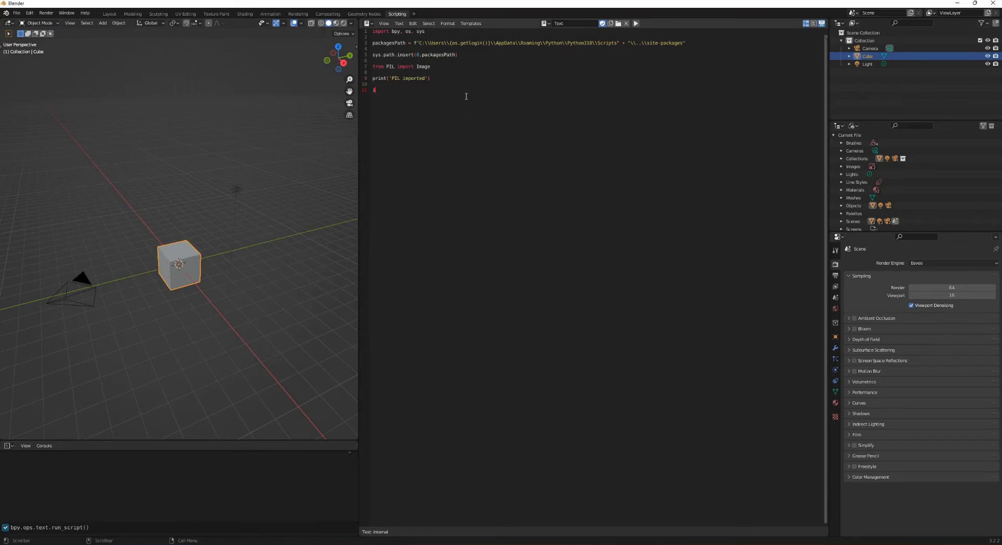
text(image =)
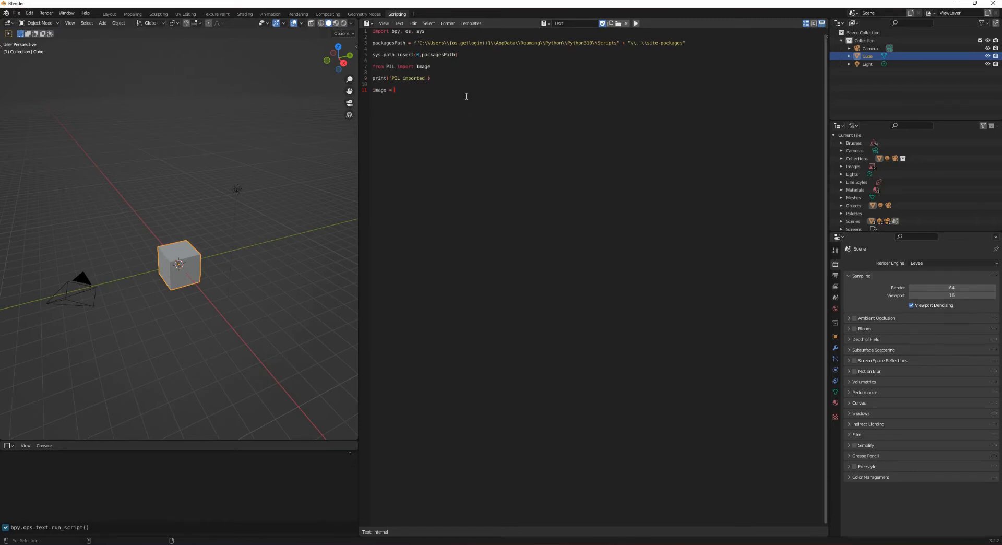
text(Image.open(f)
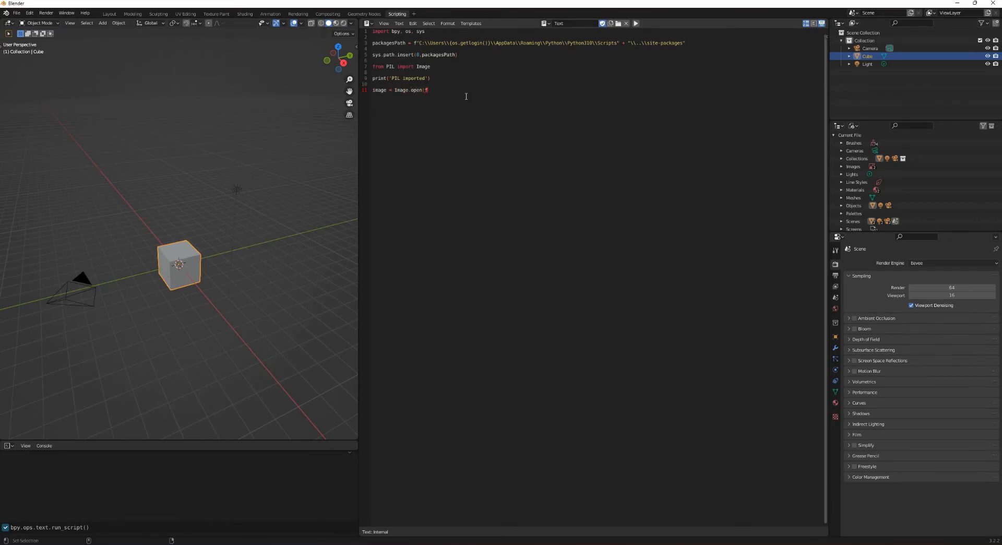
text((f"C:\\Users\\{os.getlogin()}\\blend\\demo\\smiley)
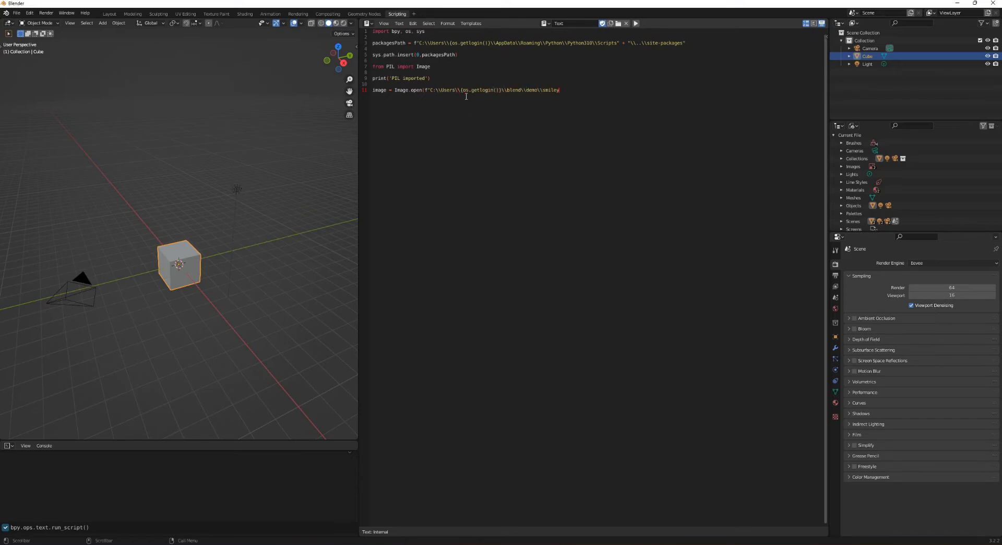
text(.jpg"))
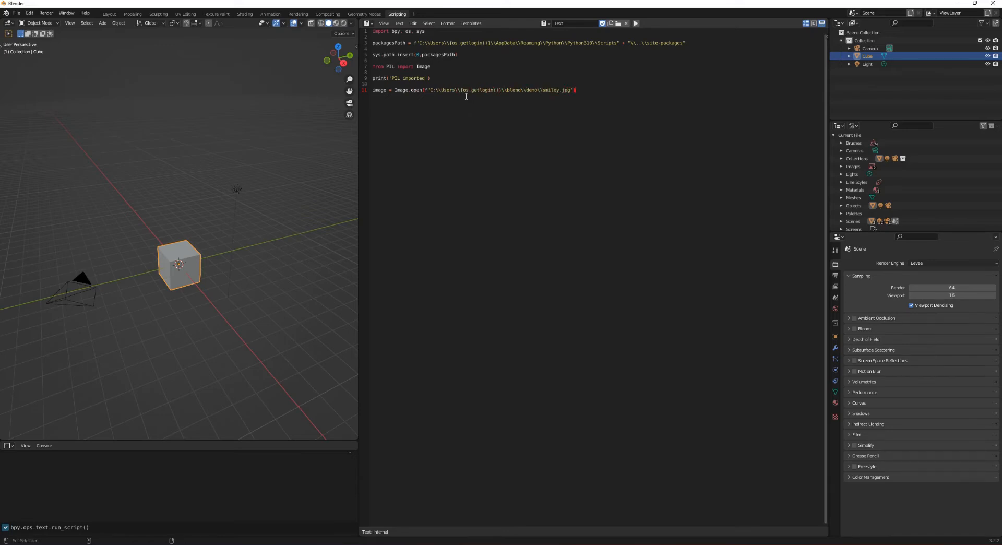
text(ima)
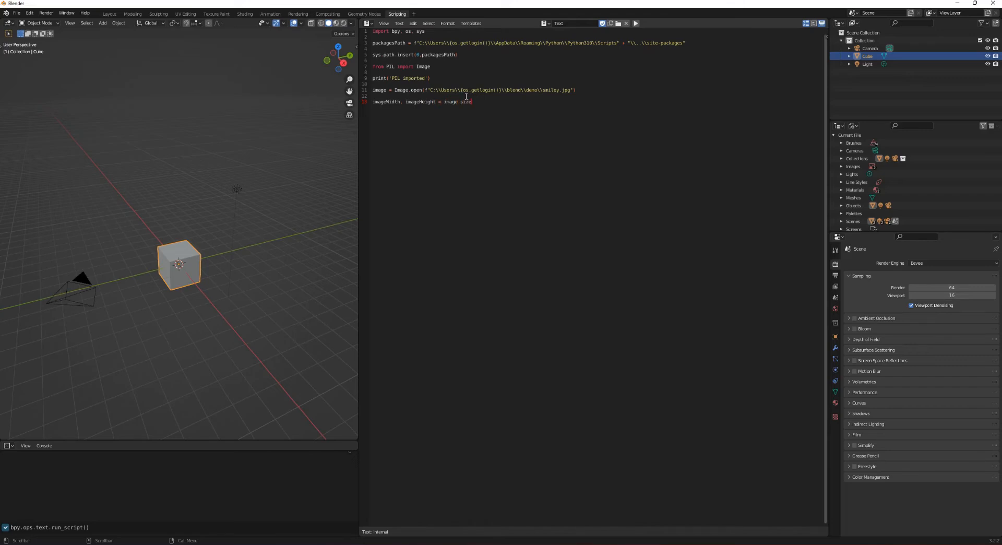
Step: Set z = 0 and begin nested for loops over x and y in range(0, image width/height)
text(z = 0)
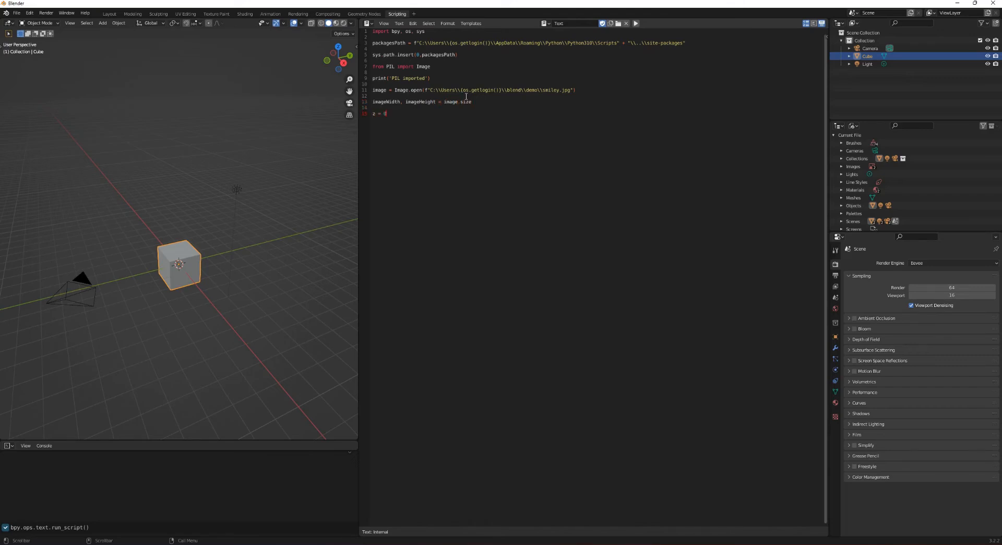
text(for x i)
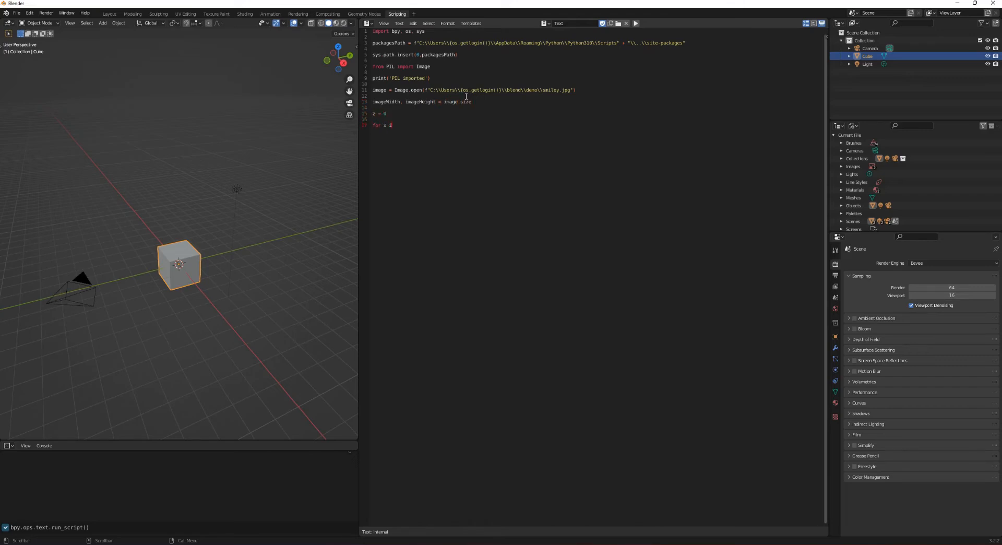
text(in range(0, imageWidth):)
text(for y)
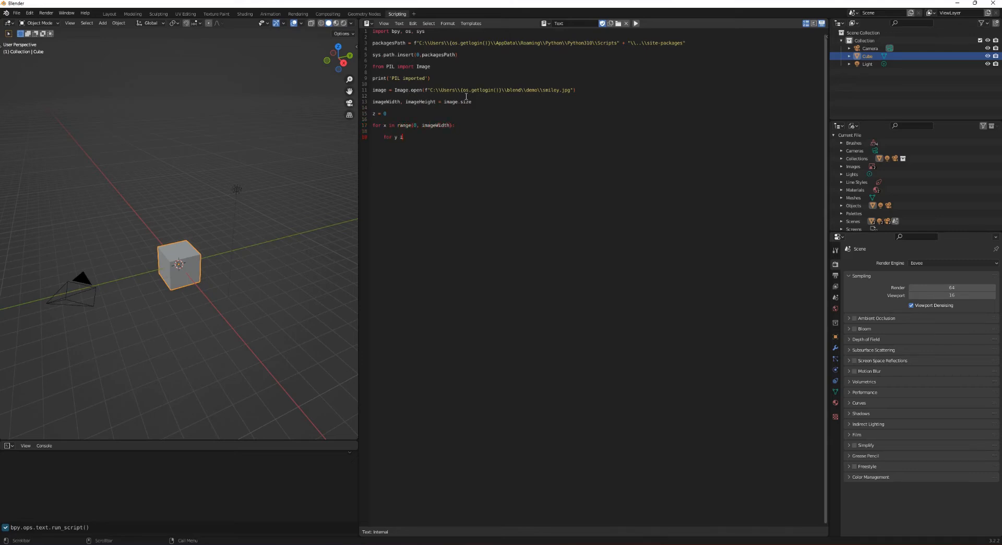
text(in range)
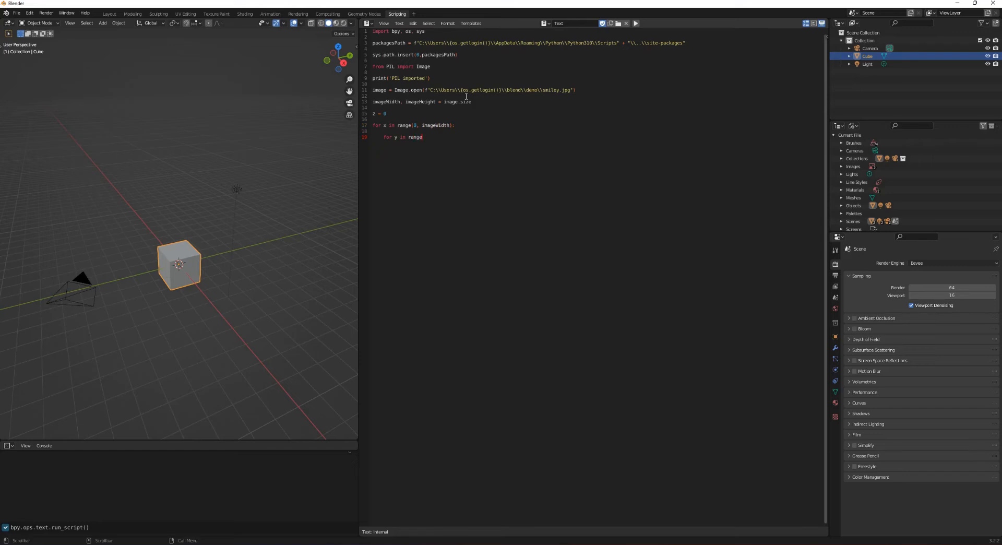
text((0, imageHeight):)
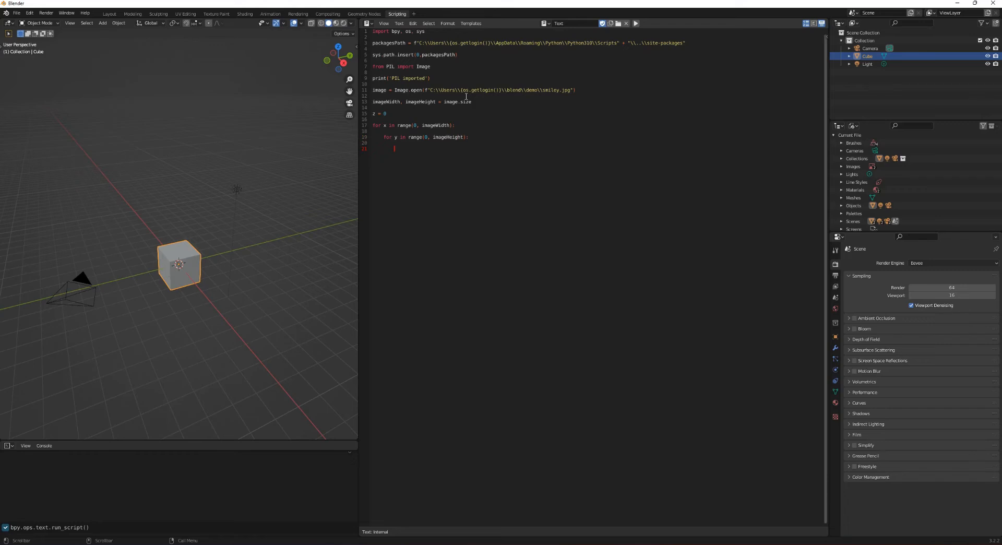
mouse_move(400, 117)
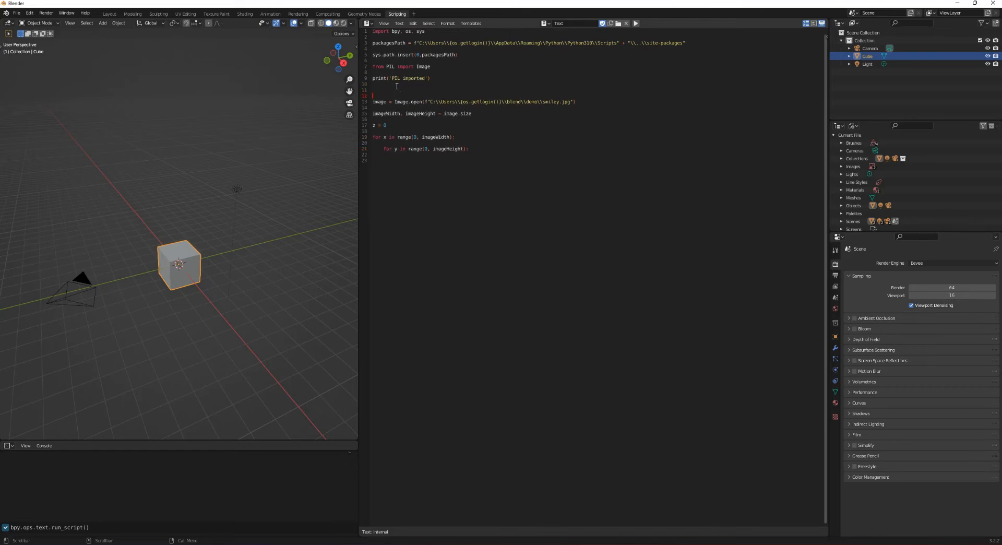
Step: Add blank lines after the print, then call getPixel(x,y,z,image.getpixel((x,y))) in the inner loop
key(Return)
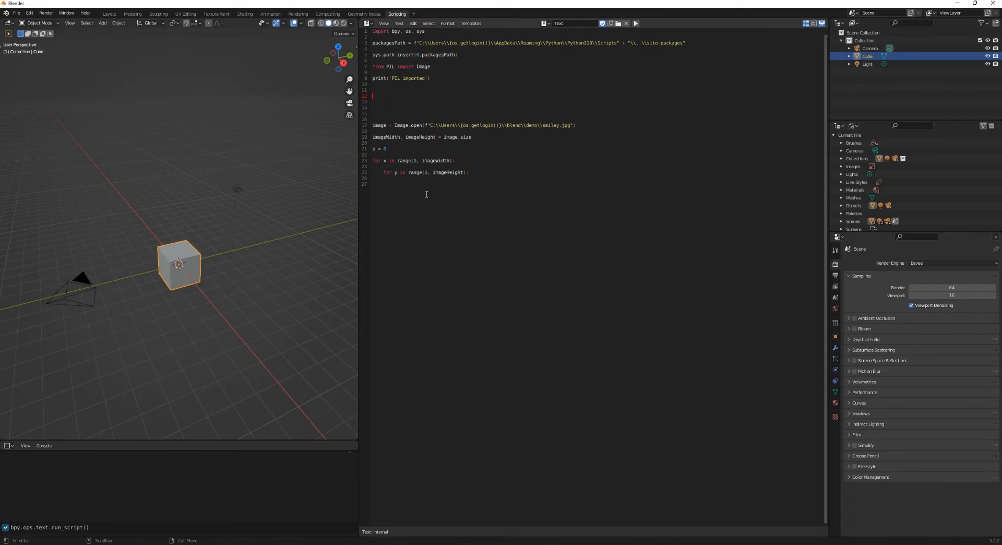
text(getPixel)
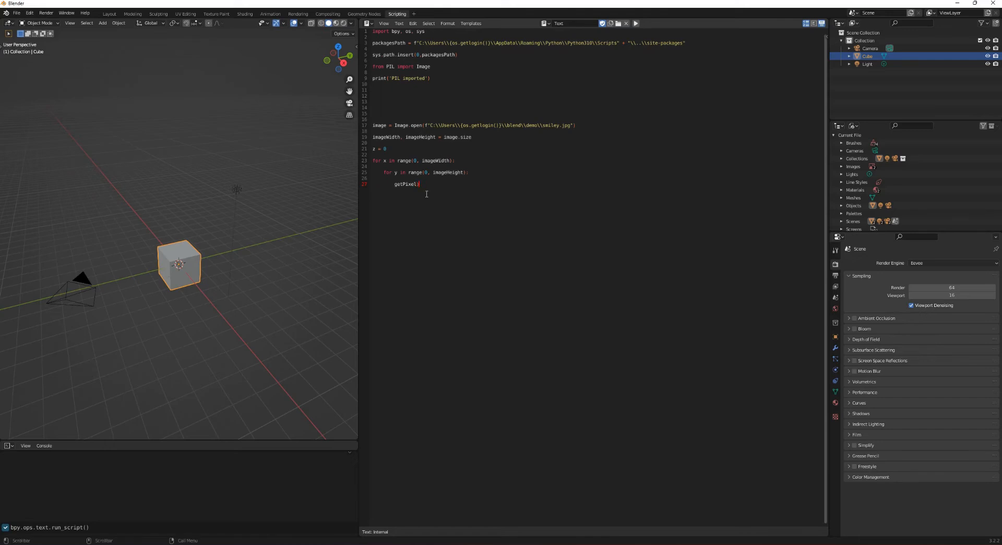
text((x,y)
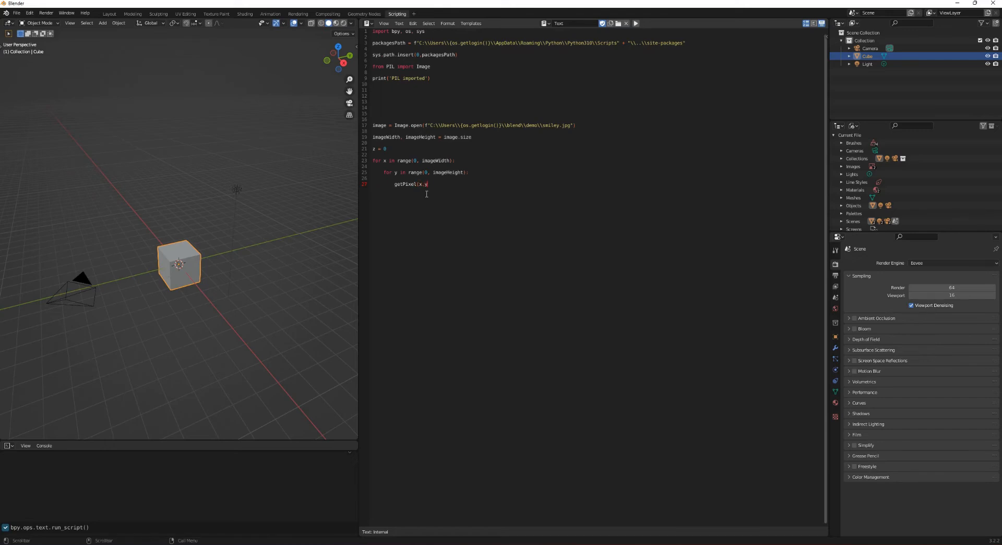
text(,z,)
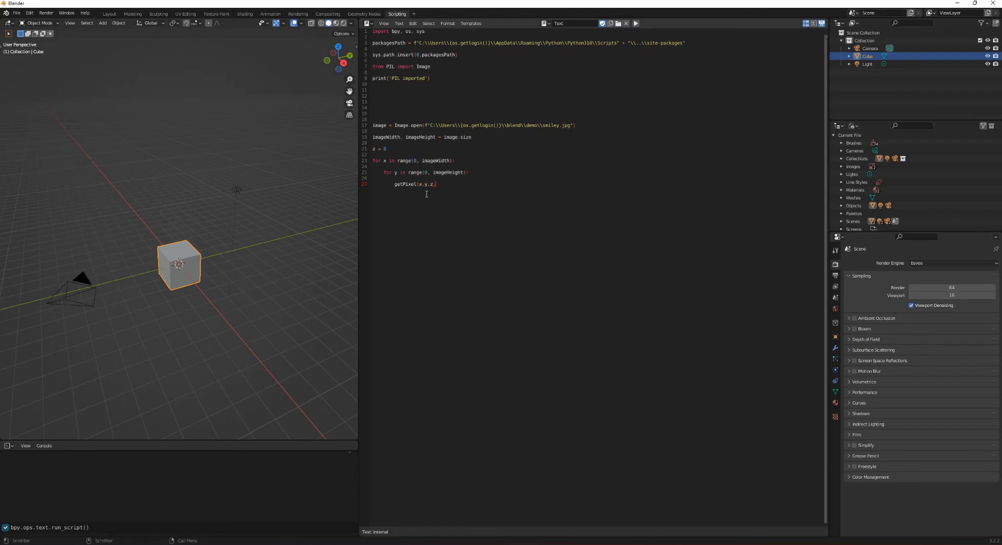
text(.image.getpixel((x)
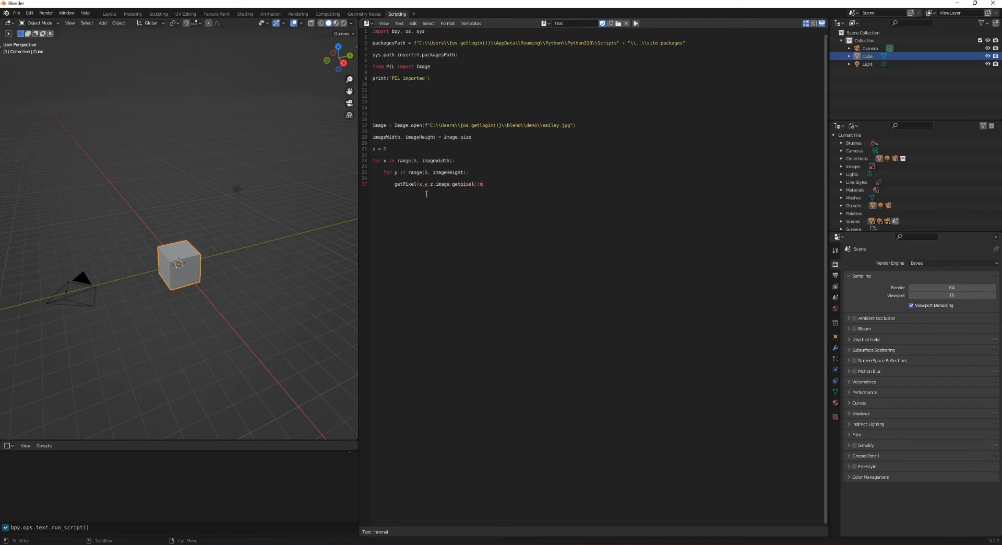
text(,y))))
click(597, 95)
text(d)
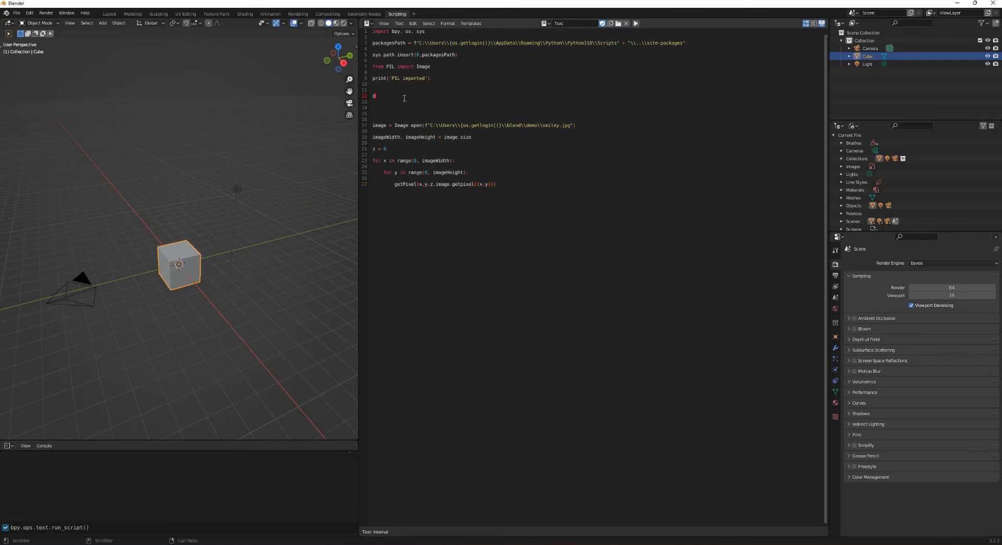
Step: Define def getPixel(x,y,z,pixels) and unpack r, g, b from pixels
text(ef get)
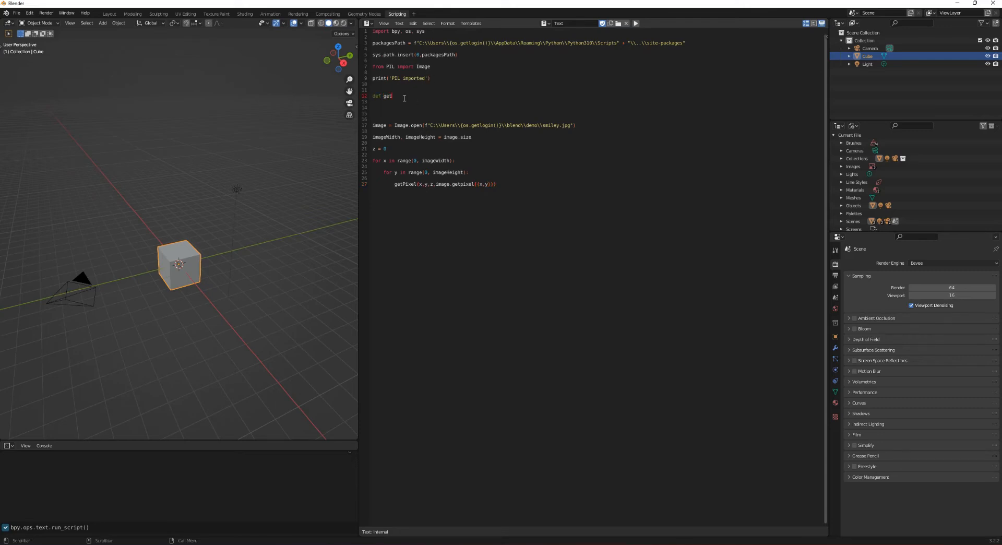
text(Pixel(x)
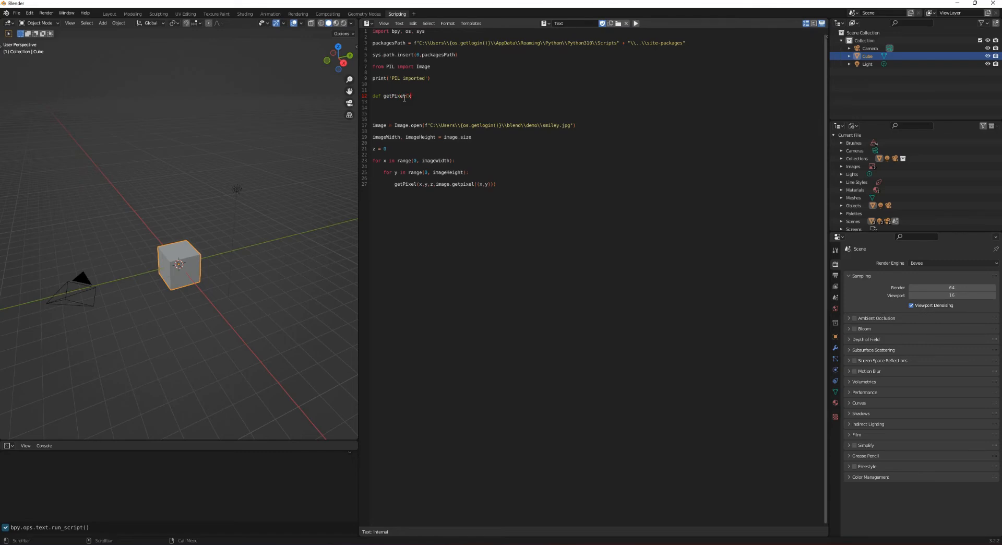
text(,y))
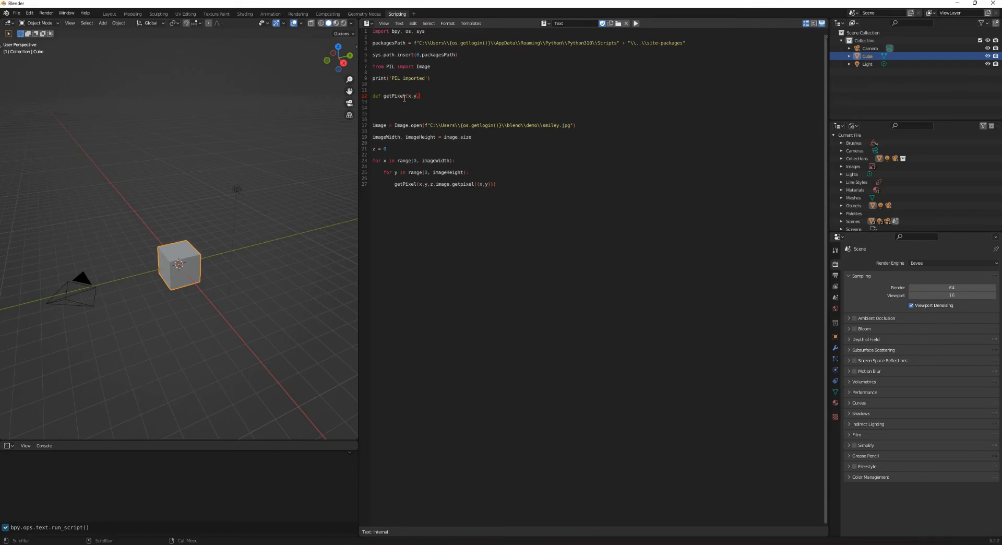
text(z,)
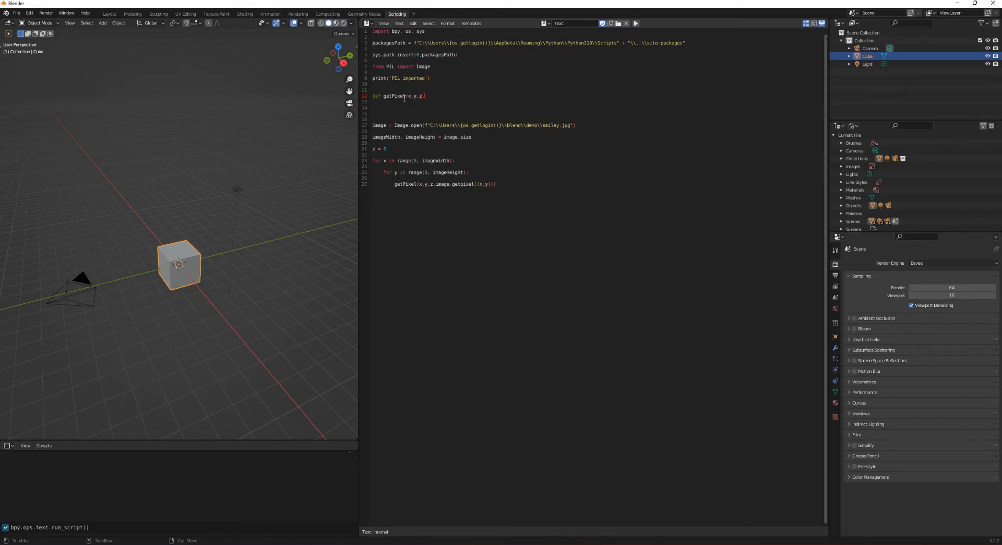
text(pixels):)
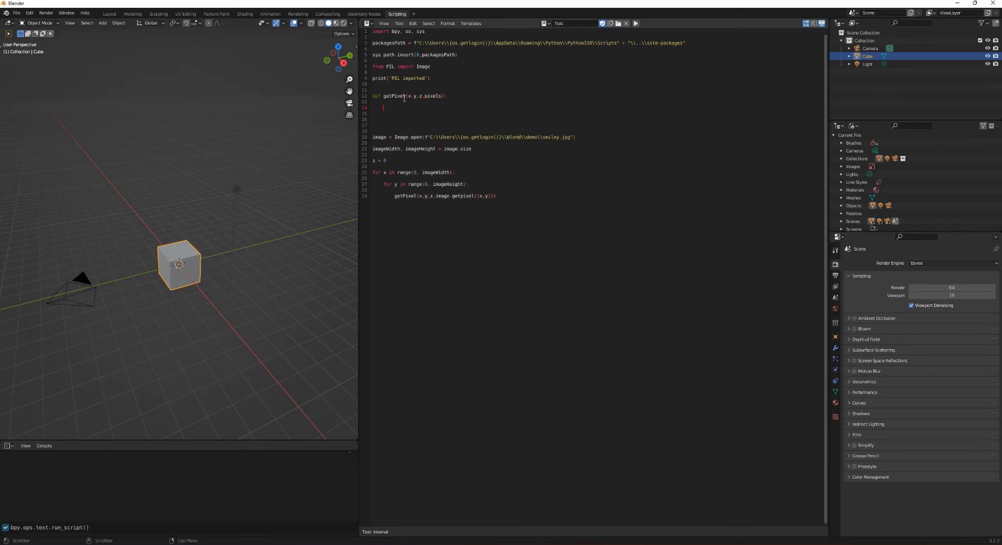
text(r,g,b = pixx)
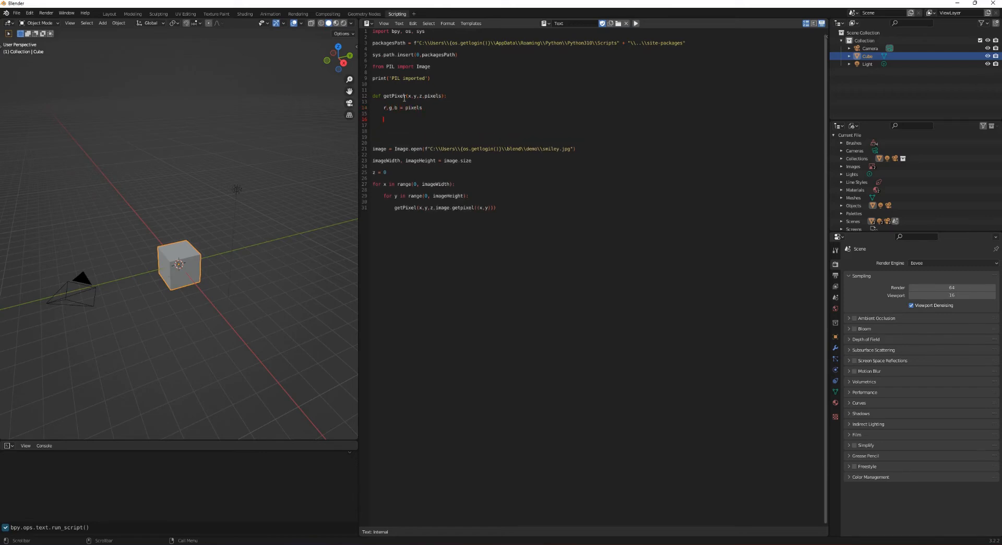
Step: Compute cubeHeight from the r, g, b brightness against 765, divided by 500
text(cube)
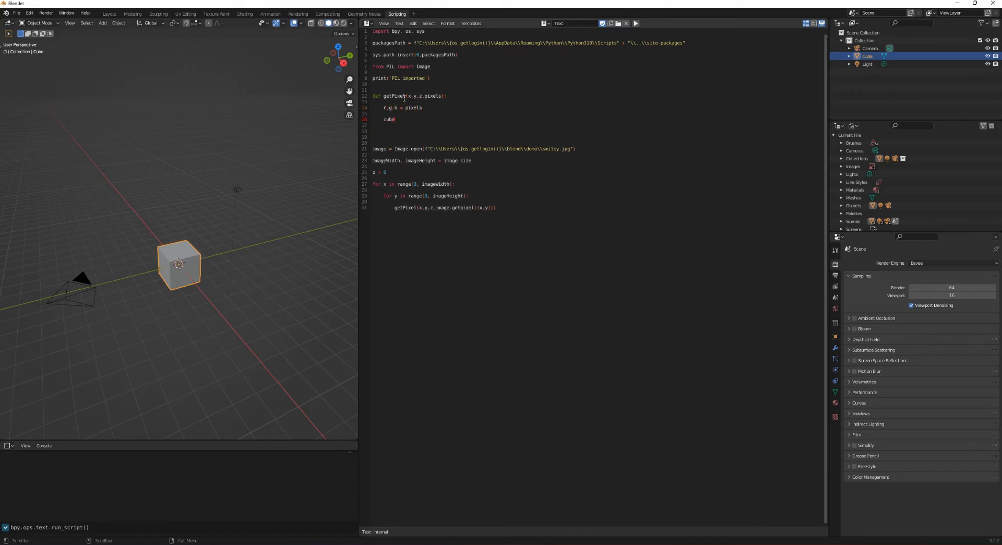
text(= bpy.ops)
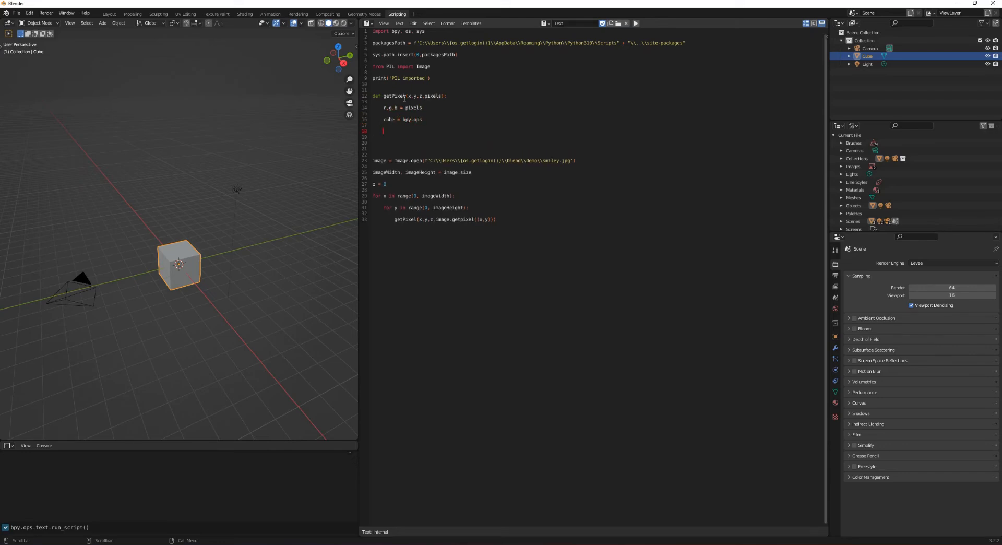
text(cube)
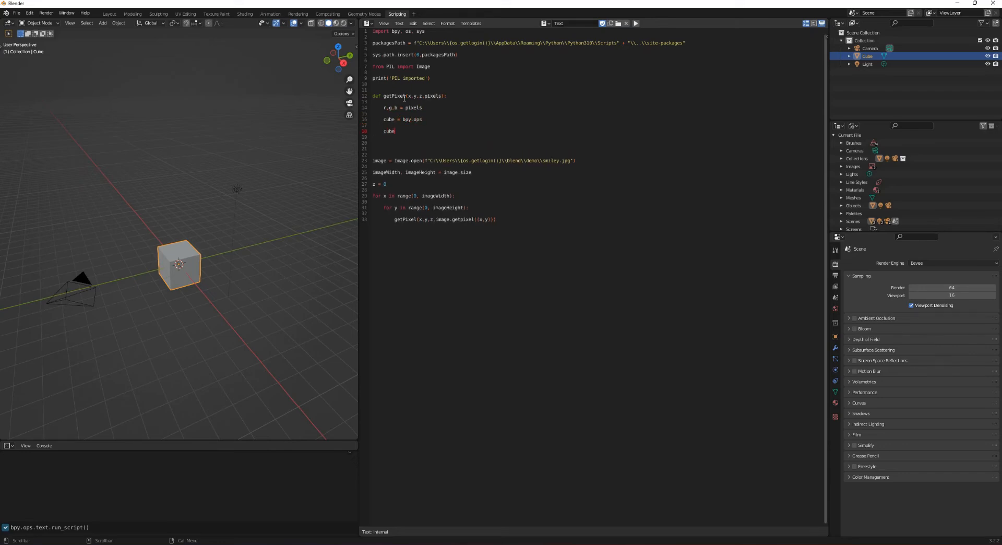
text(Height =)
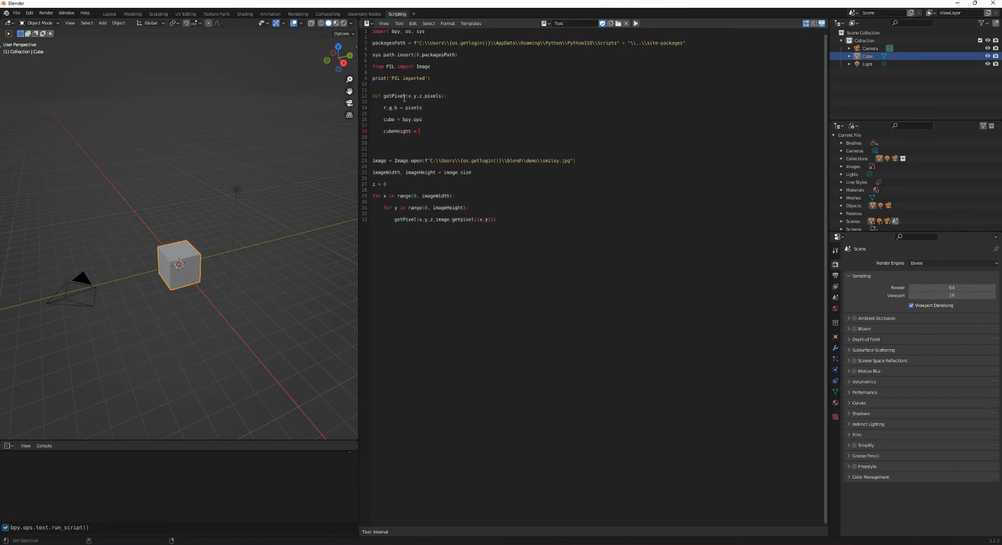
text((765 - (r + g + b)))
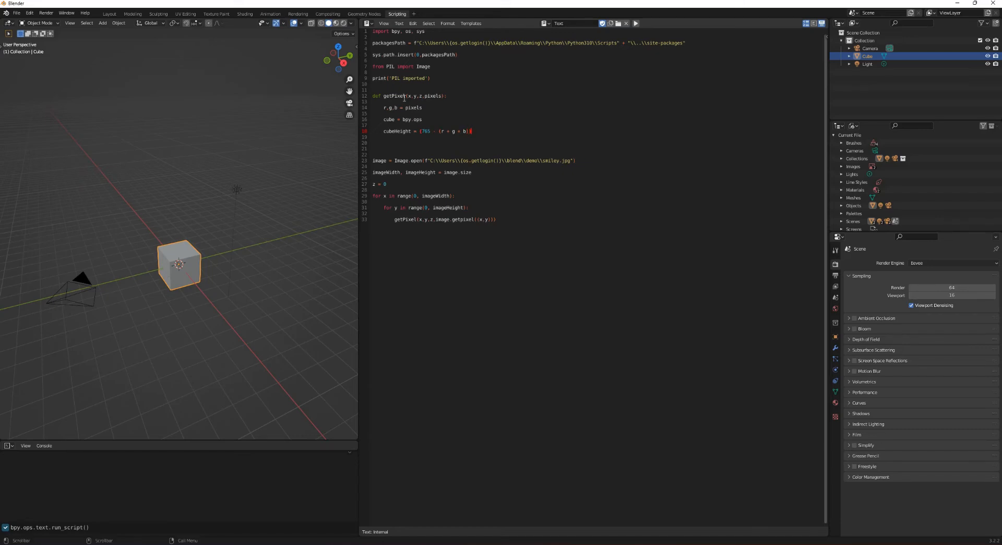
text(/ 500)
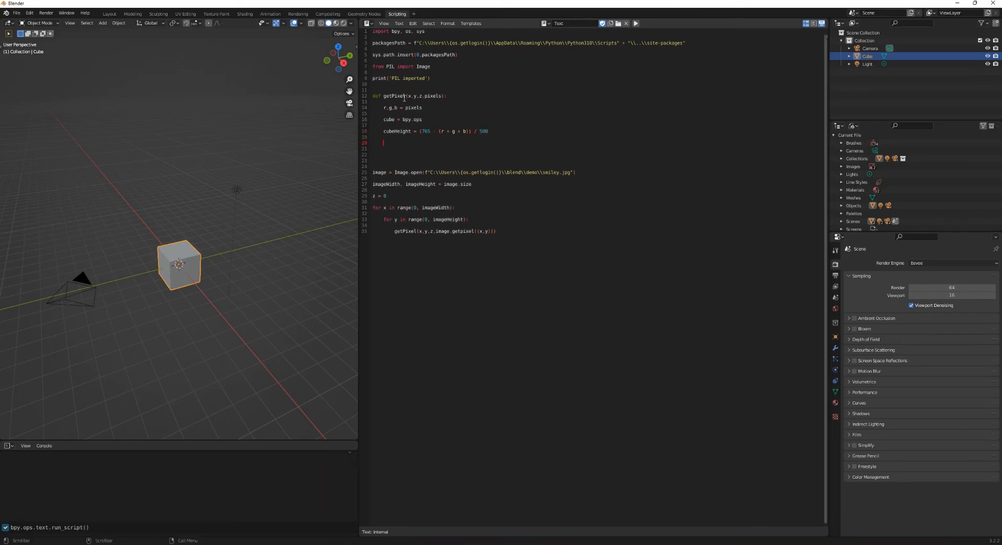
Step: Call bpy.ops.mesh.primitive_cube_add with align, location (x, y, cubeHeight) and scale 0.5, 0.5, cubeHeight
text(cube.me)
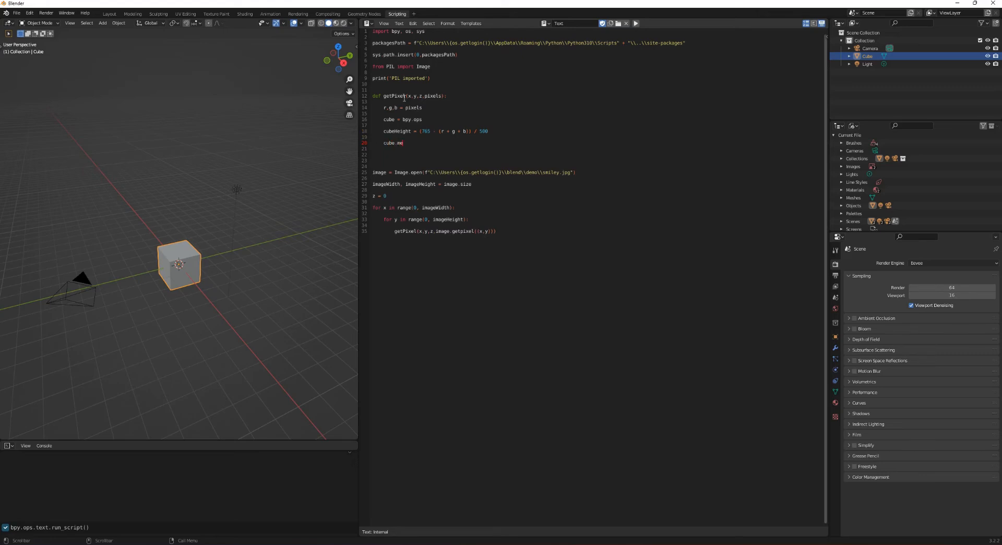
text(.mesh.primiti)
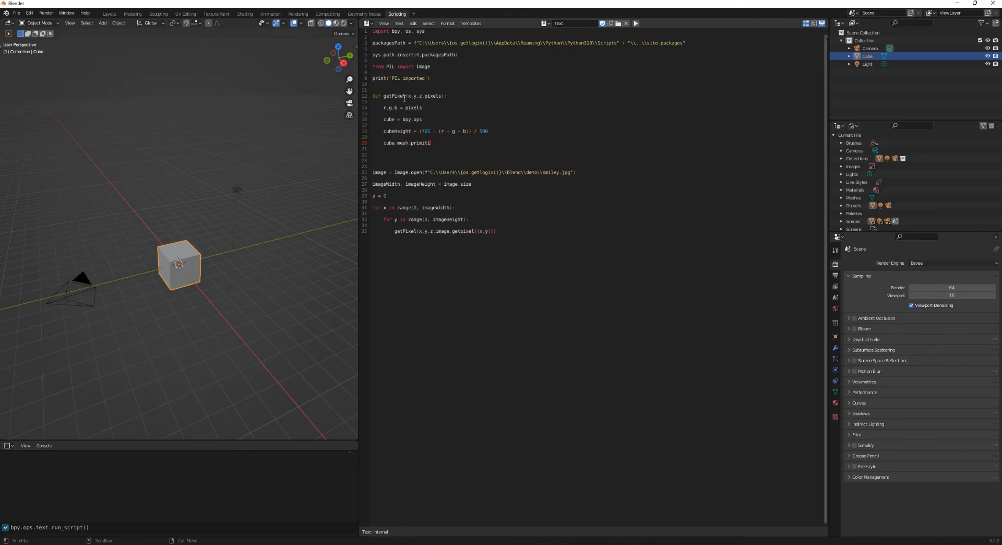
text(ve_cube)
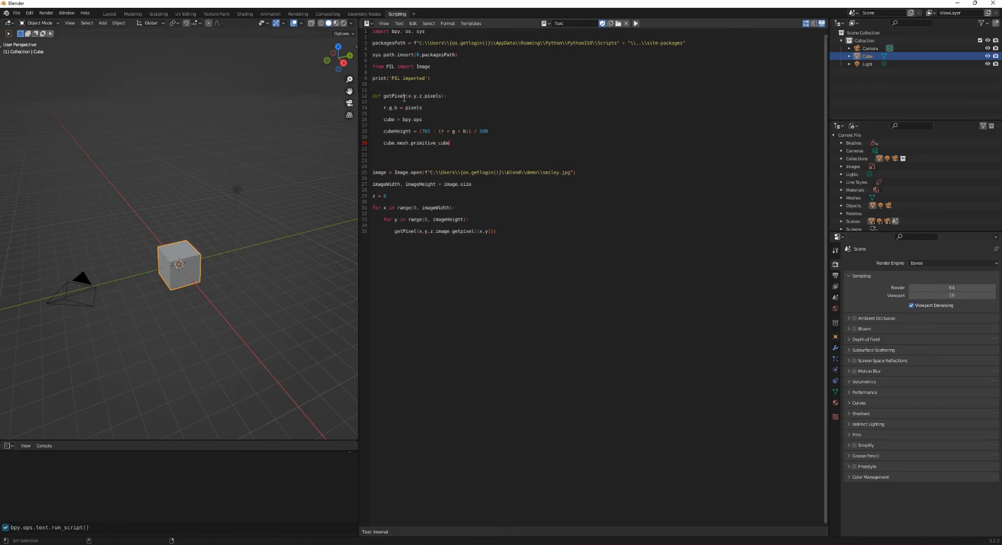
text(_add)
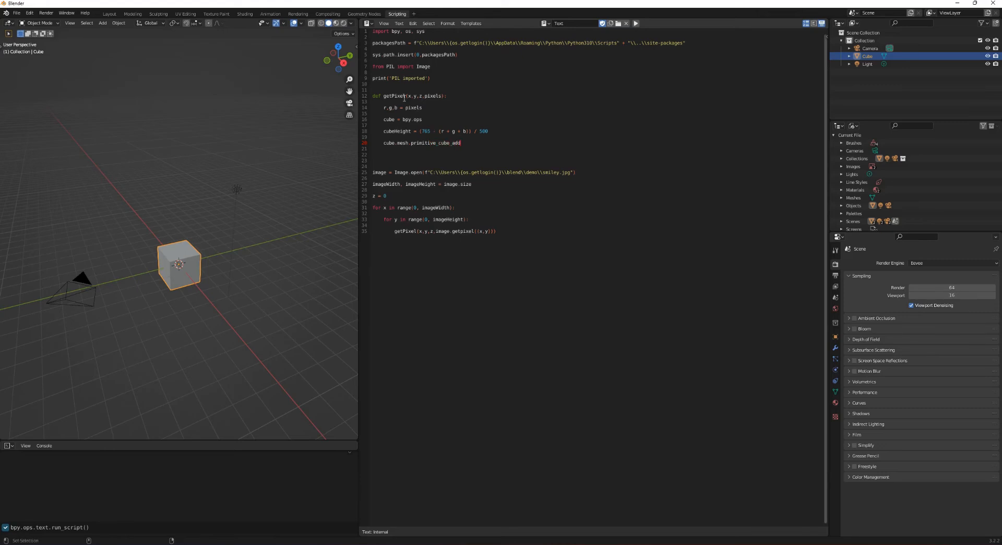
text((al)
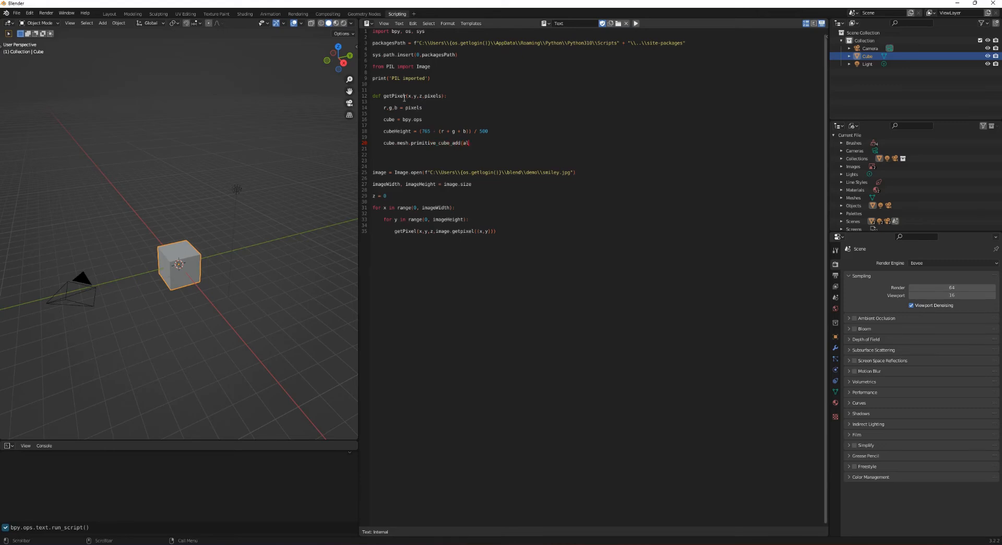
text((align='WORLD)
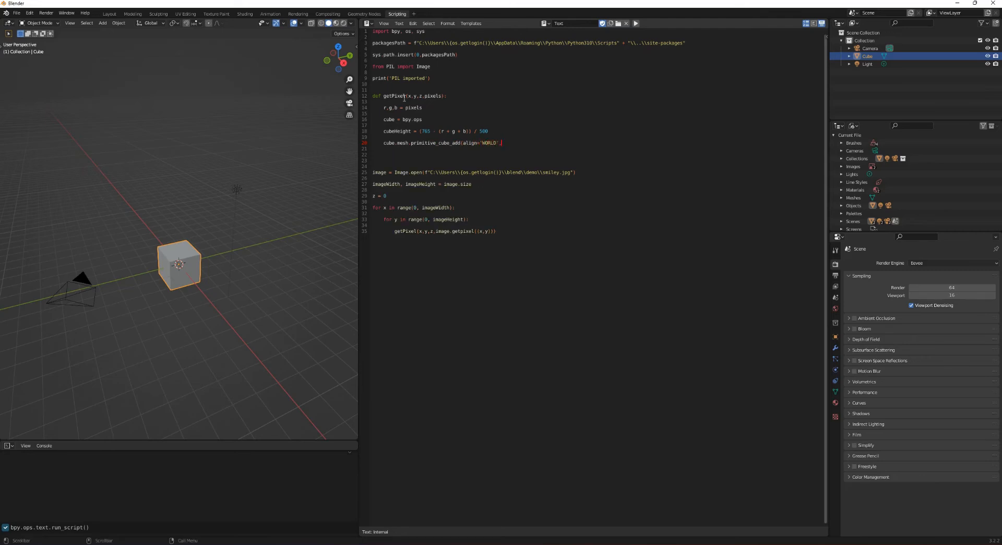
text(,location=)
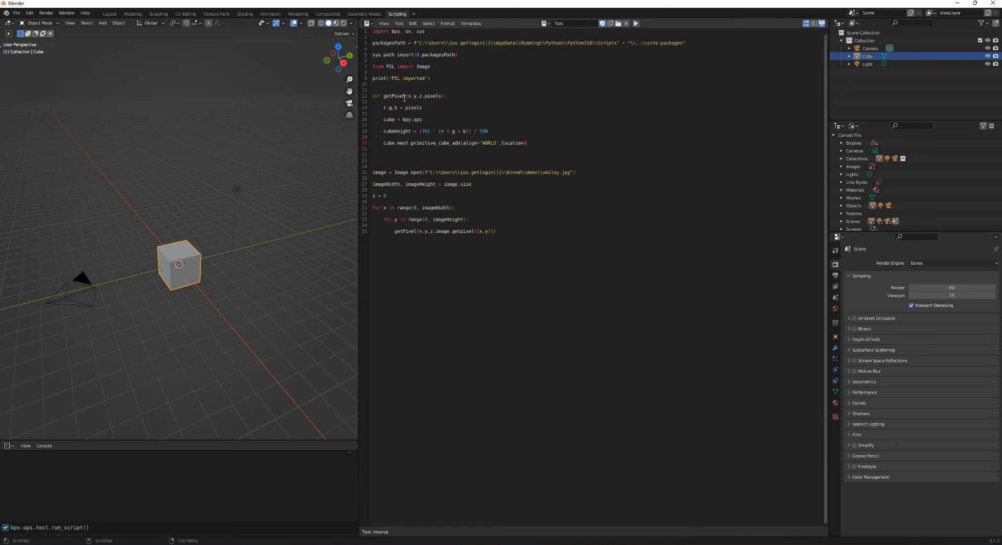
text((x,y,)
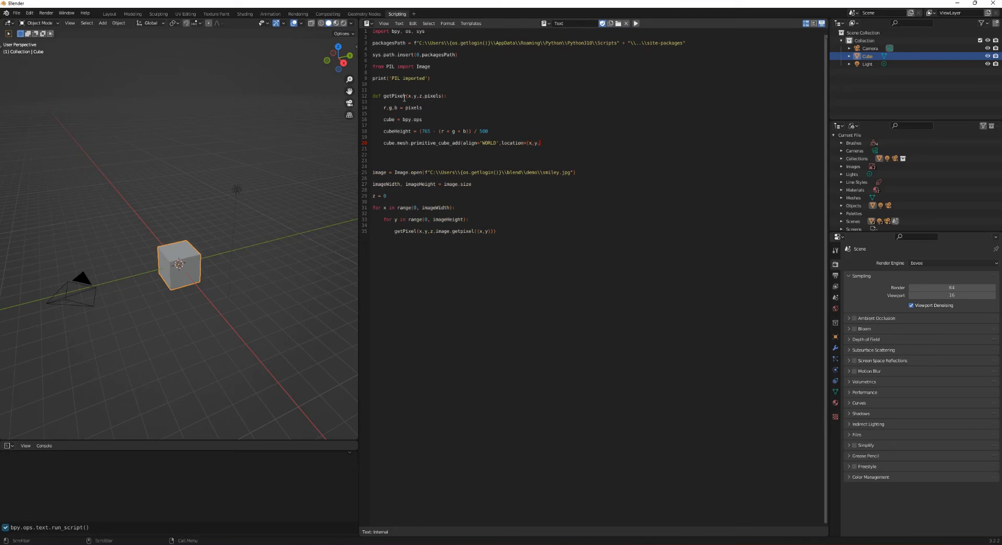
text(cubeHeight)
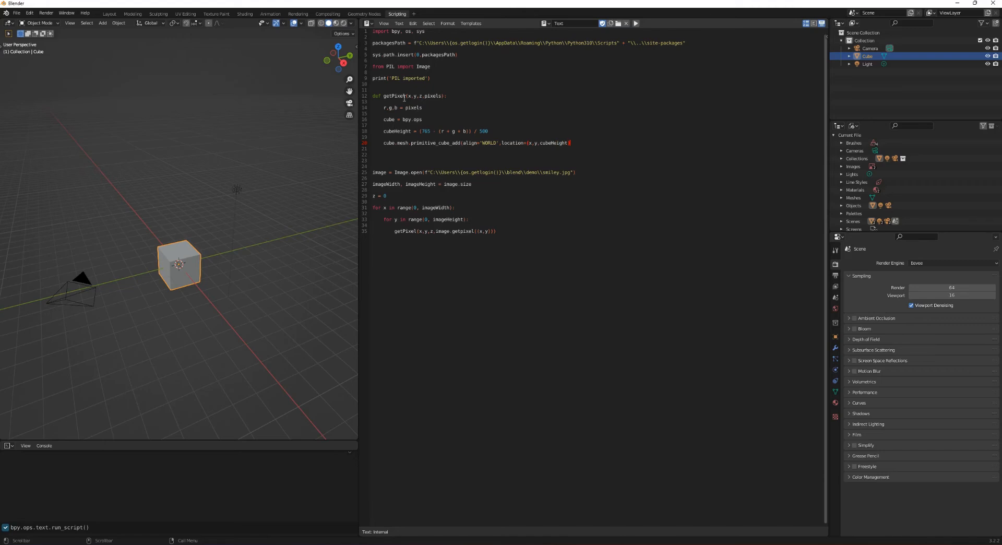
text(.scale=()
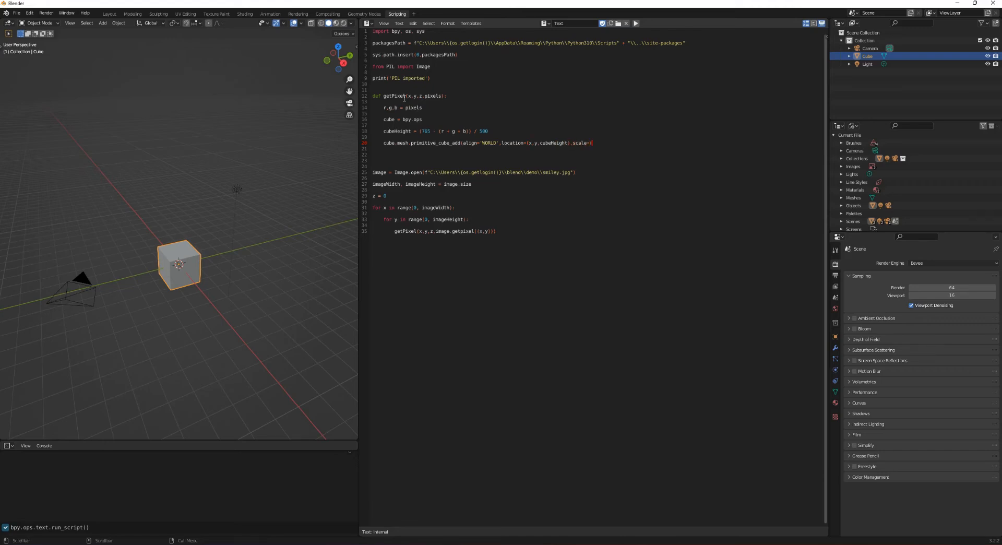
text(0.5)
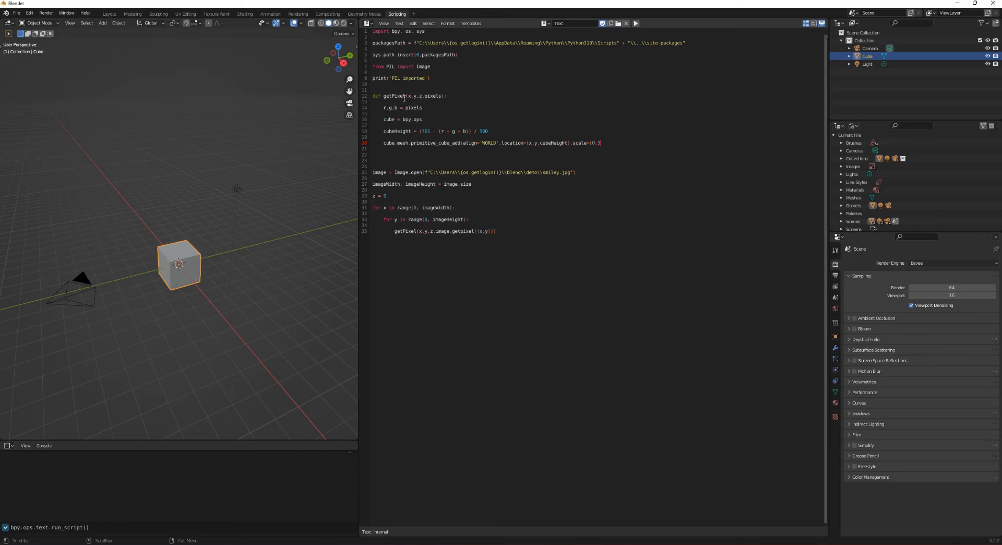
text(,0.5,cubeHeight)
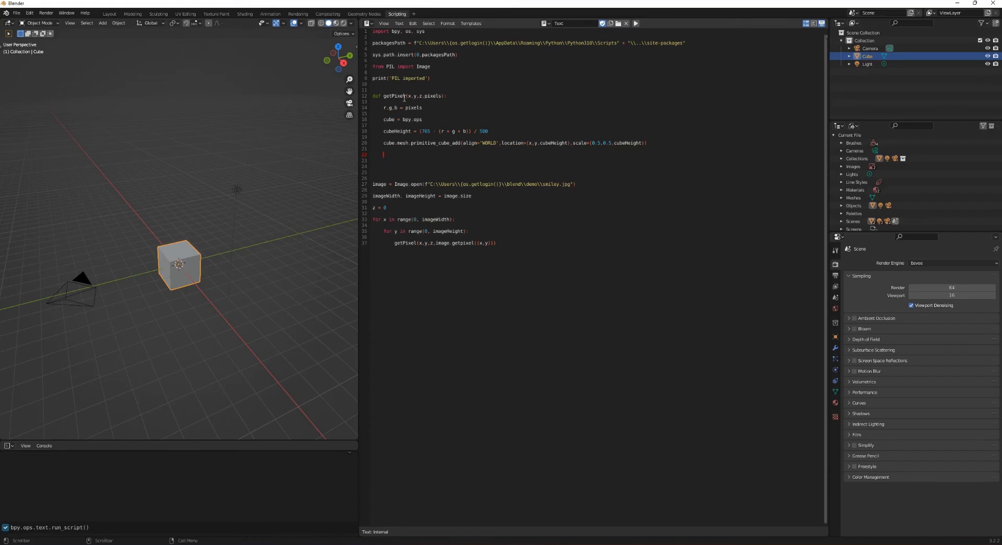
Step: Create cubeColour as a new material via bpy.data.materials.new
text(cubeColour =)
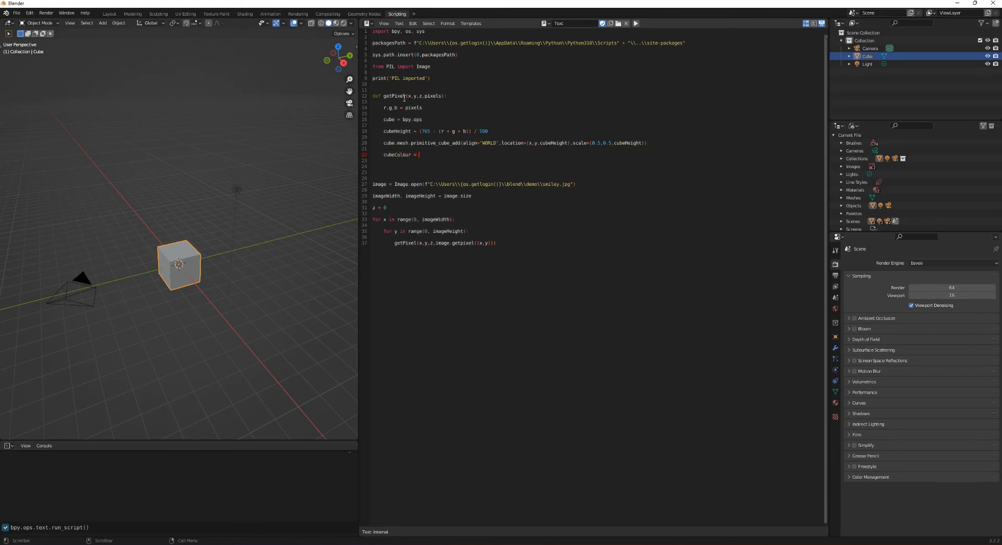
text(bpy)
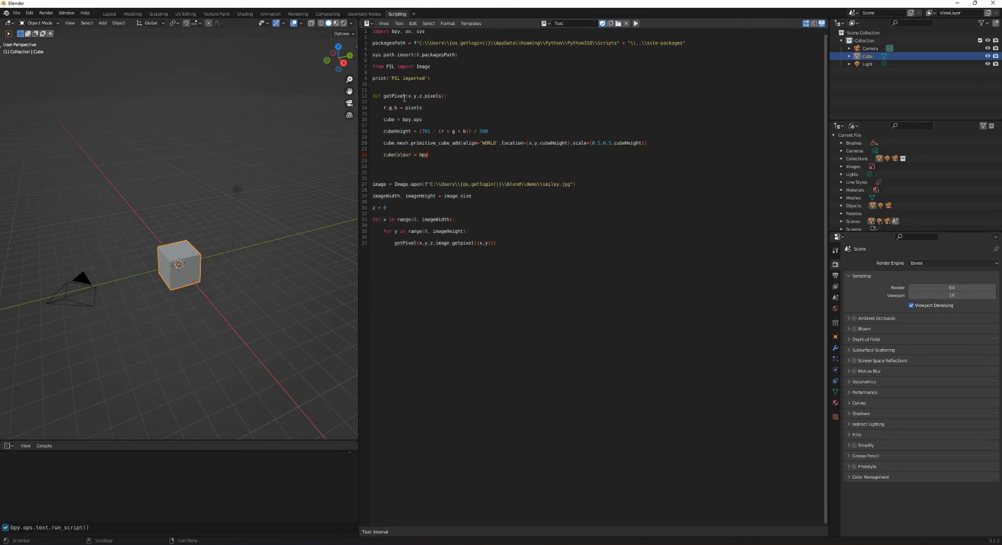
text(.data.)
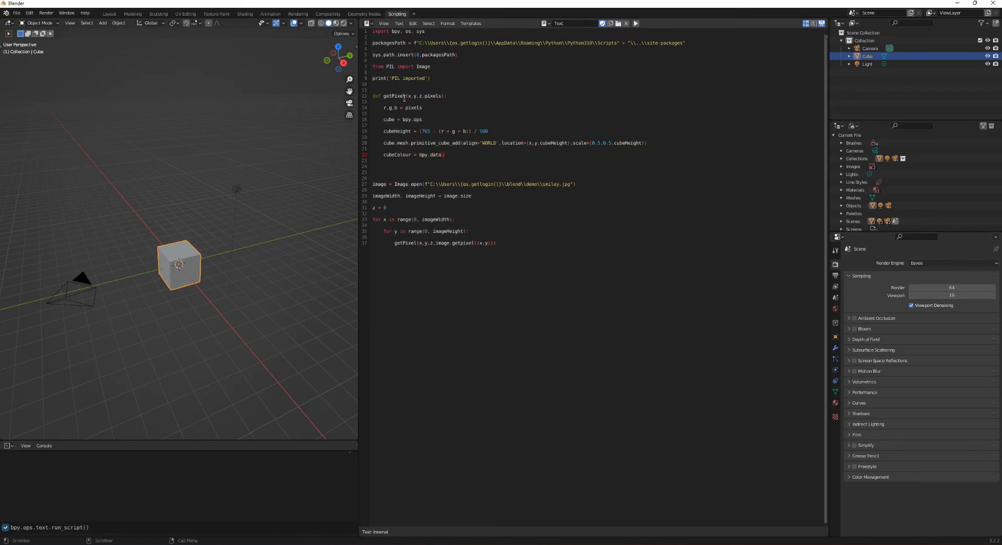
text(materials)
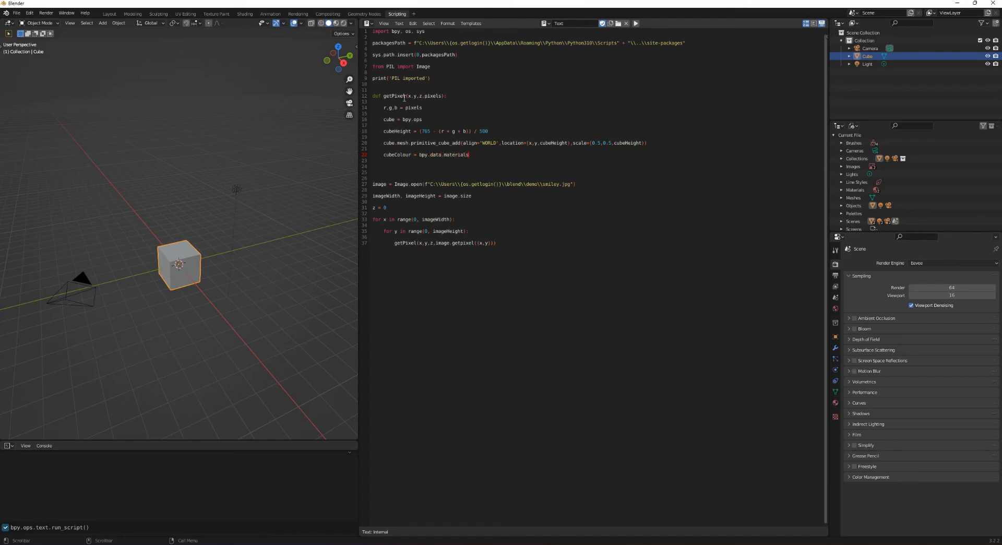
text(.new('diffuse)
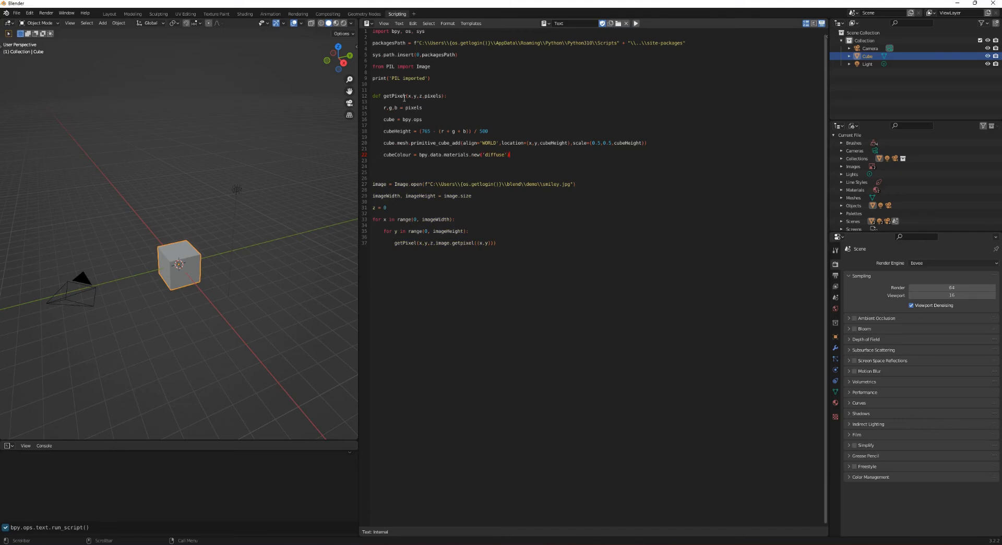
Step: Set cubeColour.diffuse_color to (r/255, g/255, b/255) and start currentOB = bpy.context
text(cubeColour)
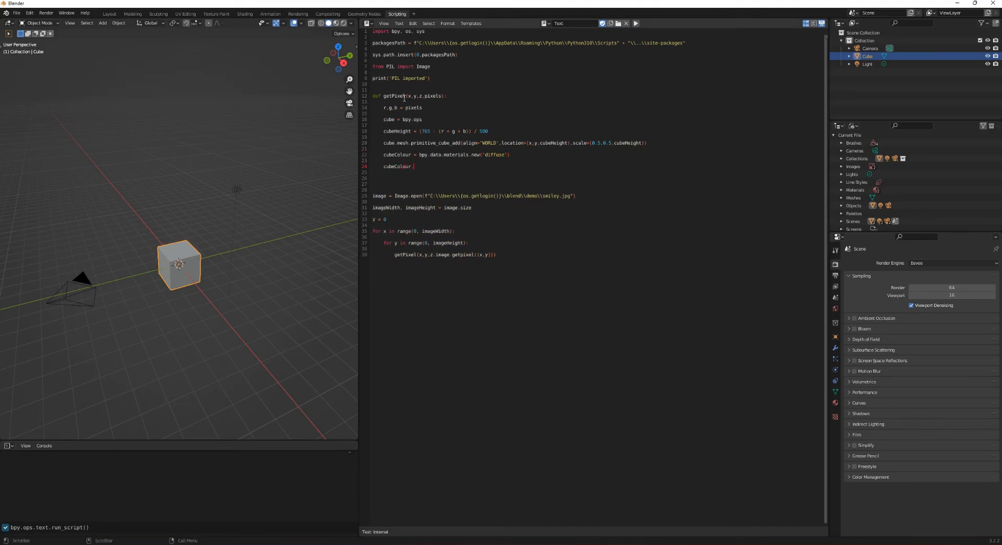
text(.diffuse)
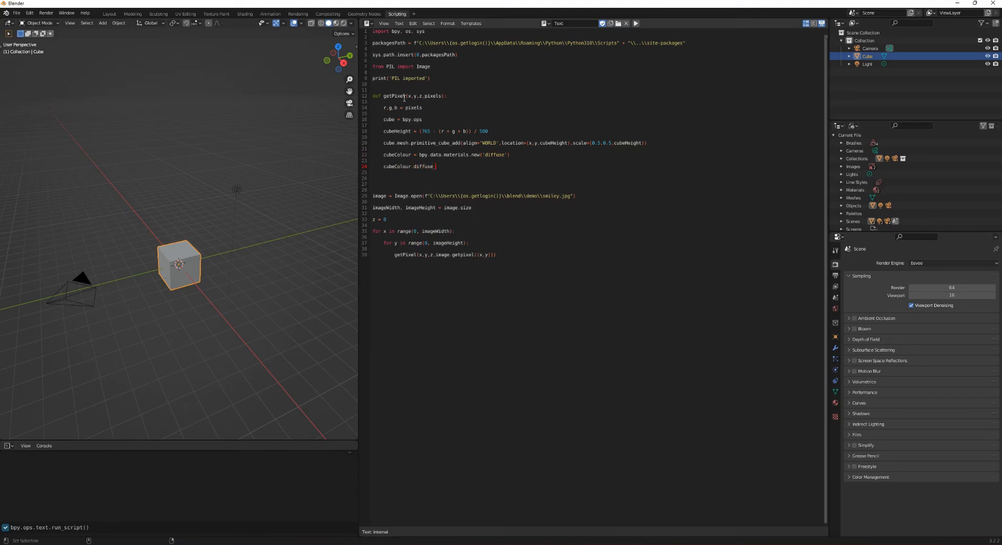
text(_color)
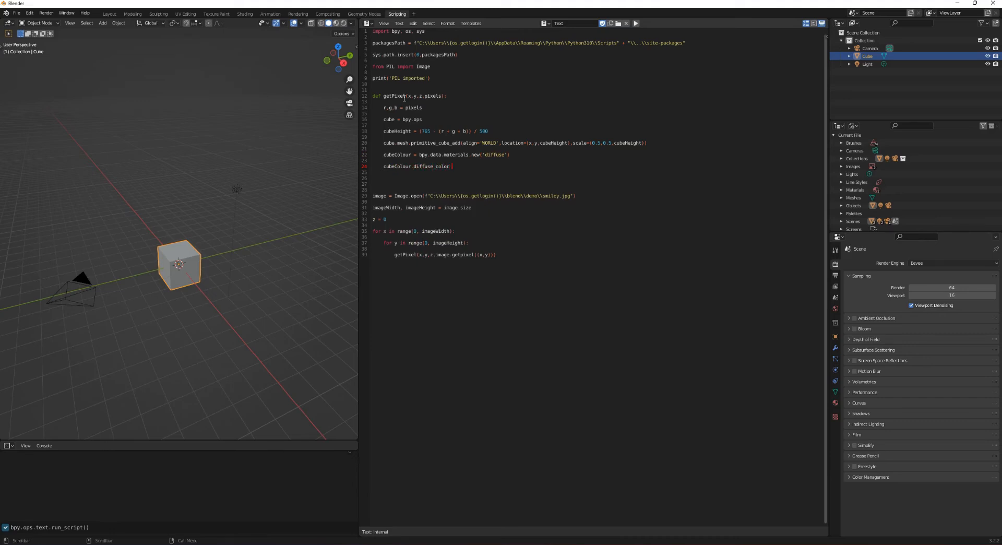
text(= (r)
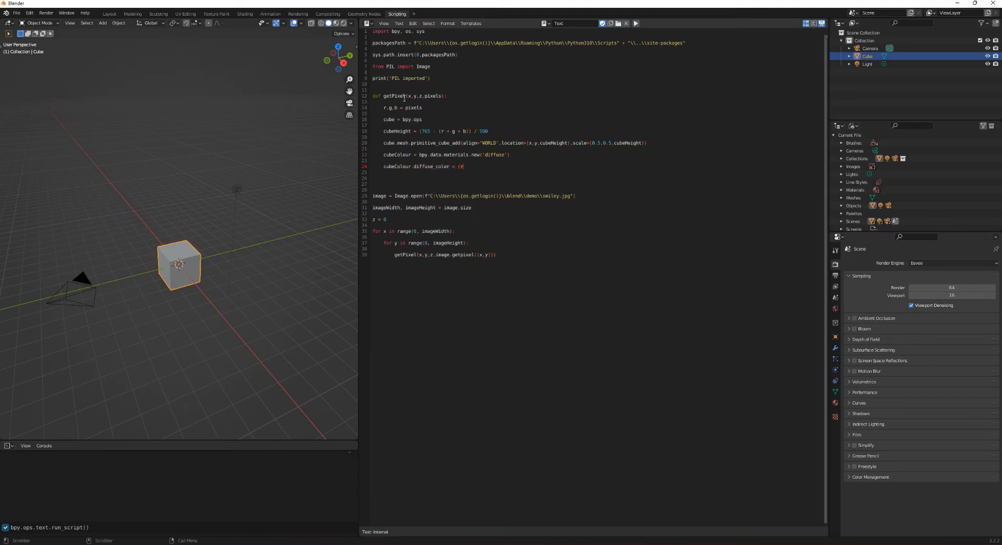
text(/255,)
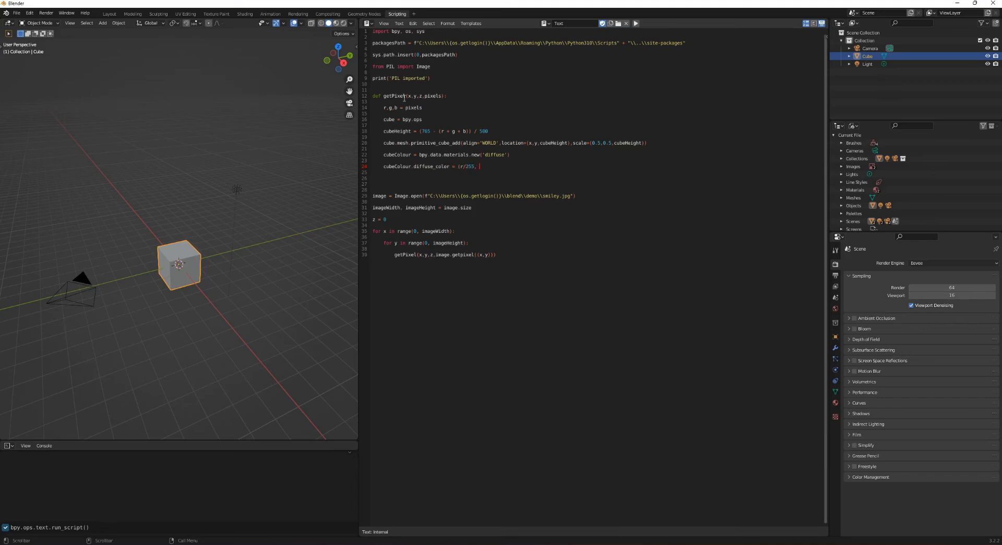
text(g/255,)
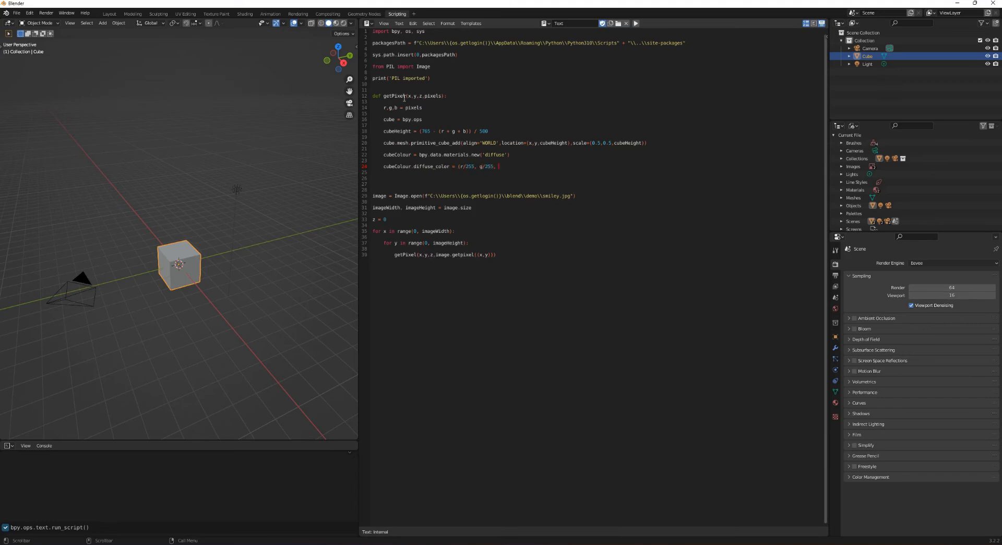
text(b/255)
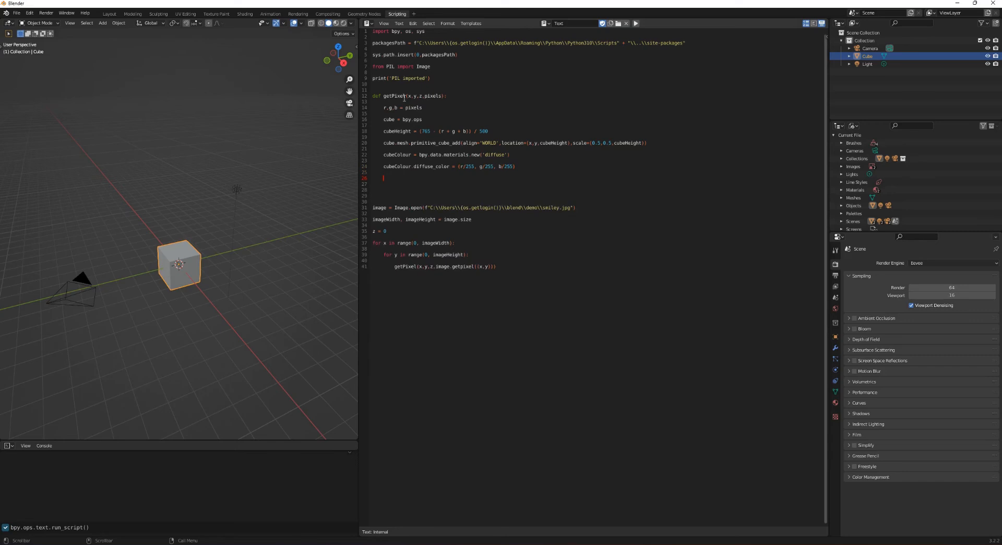
text(currentOB =)
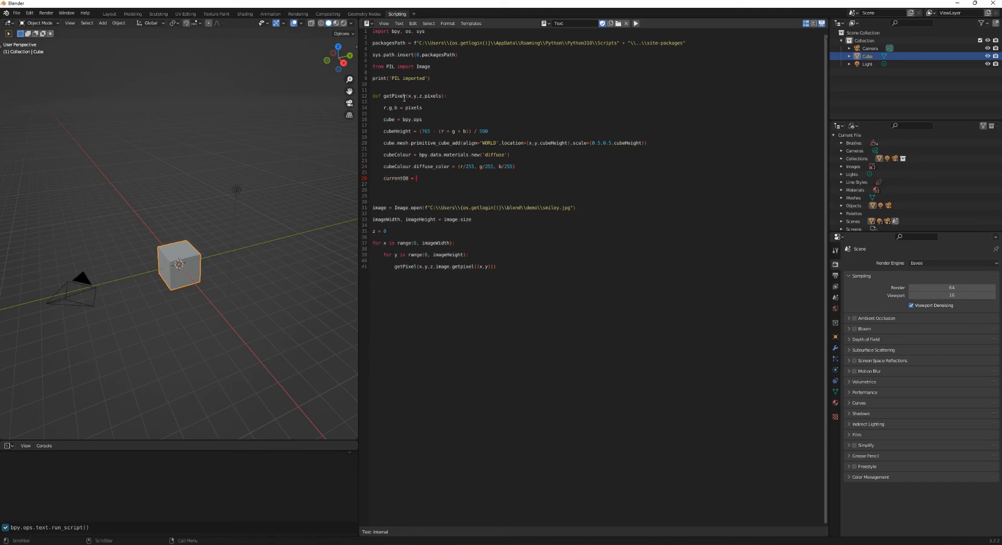
text(bpy)
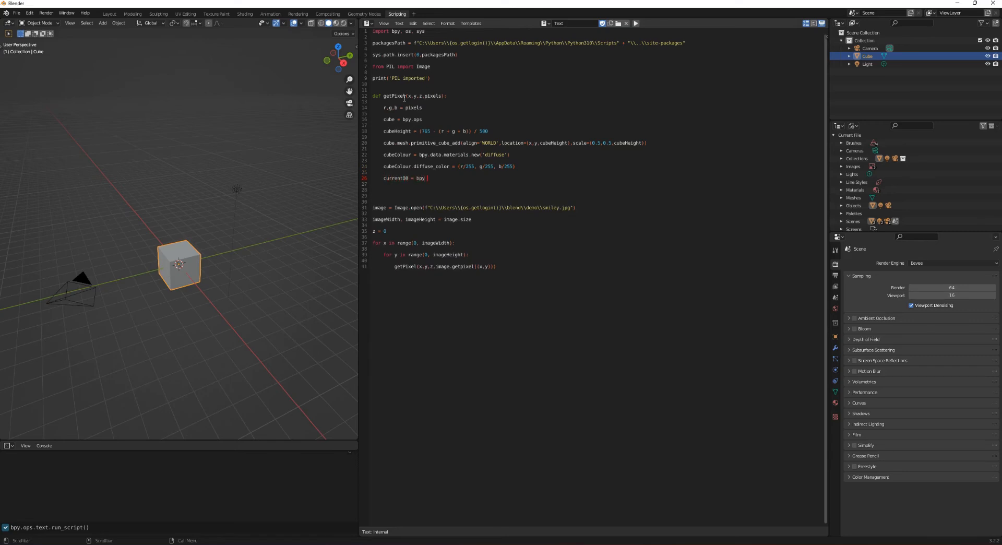
Step: Complete currentOB = bpy.context.object and append cubeColour to currentOB.data.materials
text(.context.)
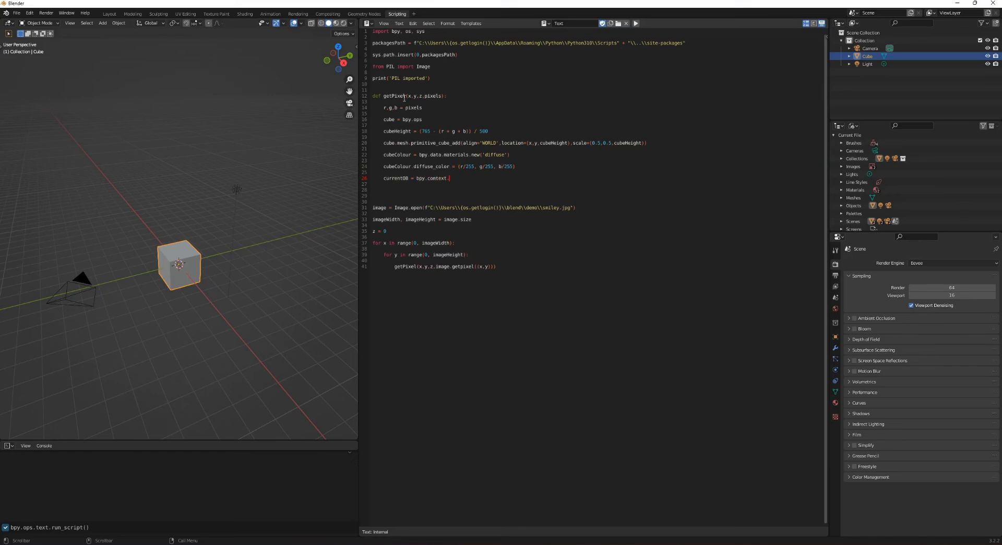
text(object)
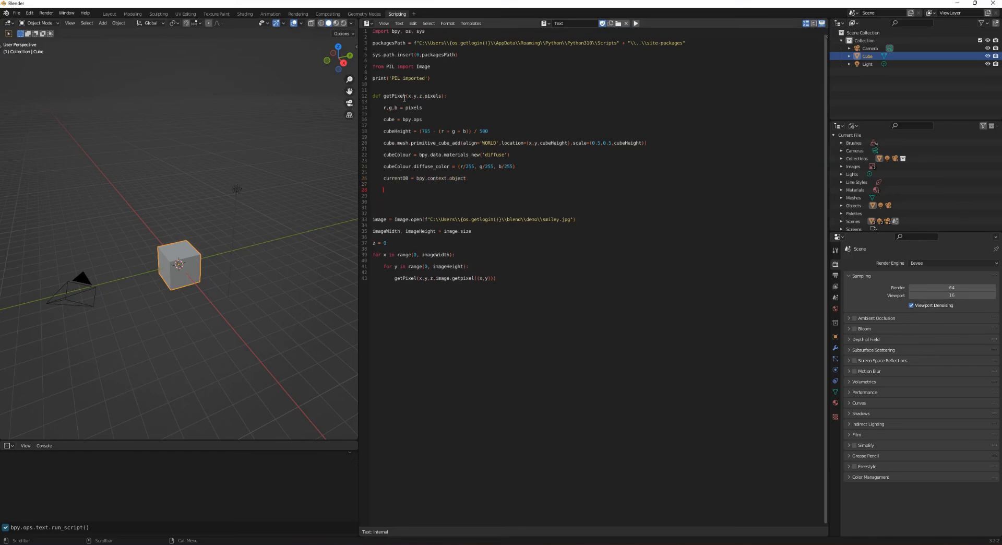
text(currentOB =)
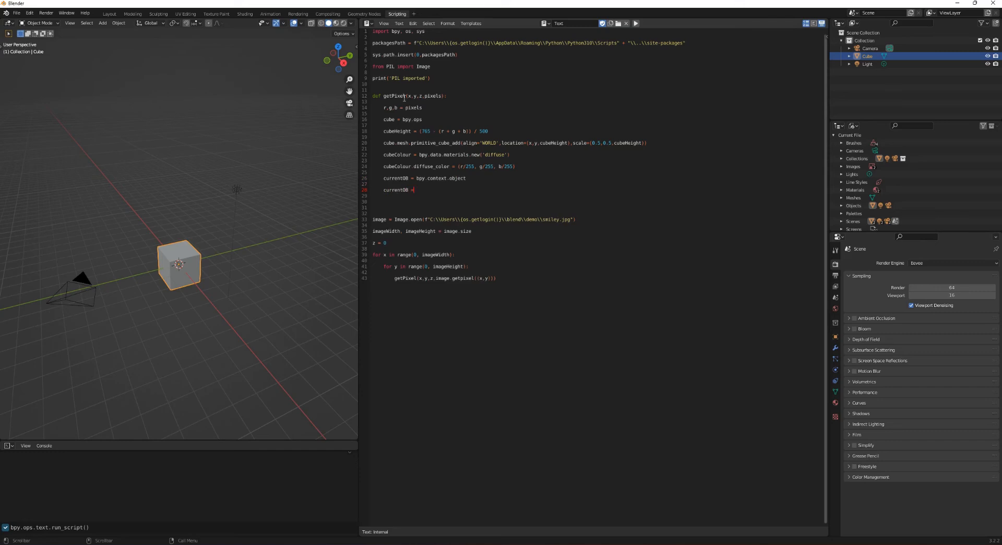
text(.da)
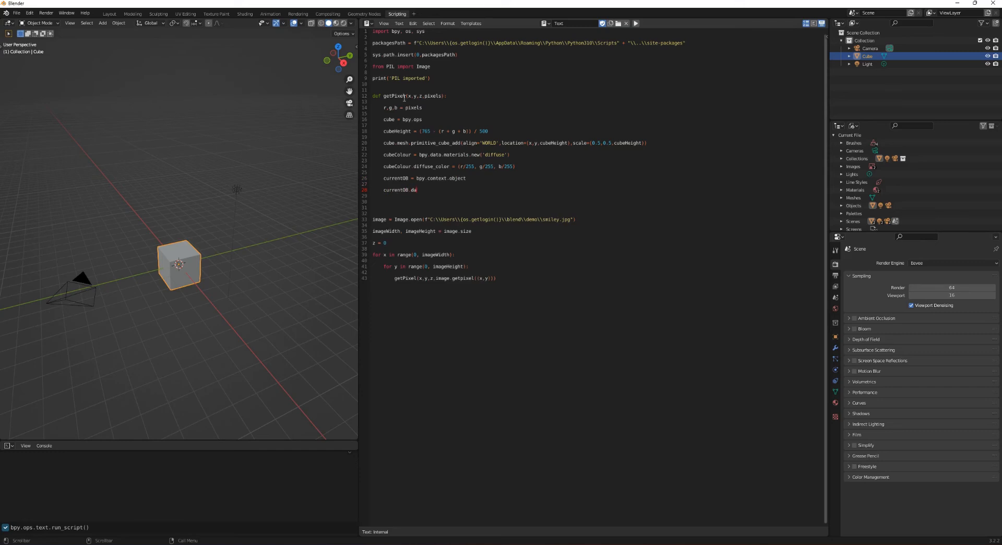
text(ta.)
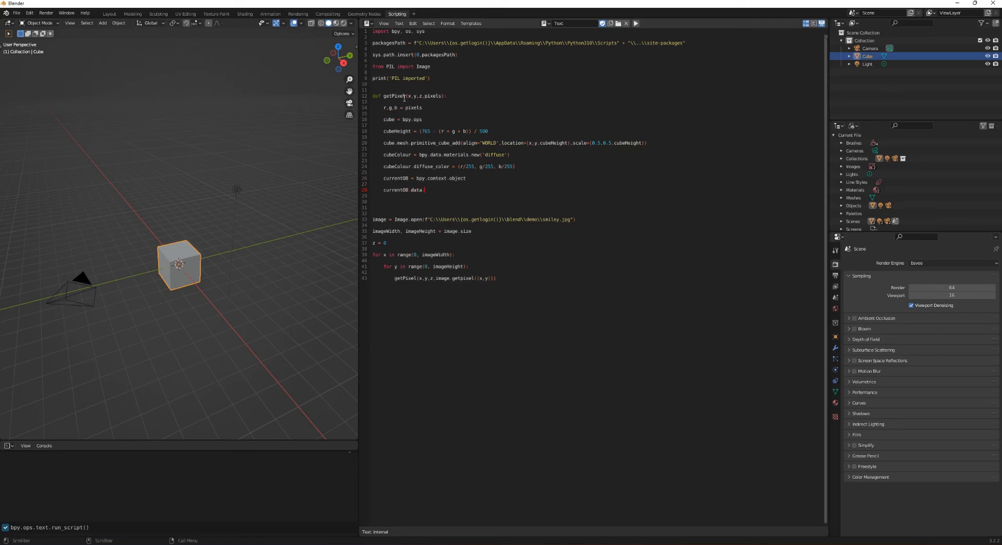
text(materials.append)
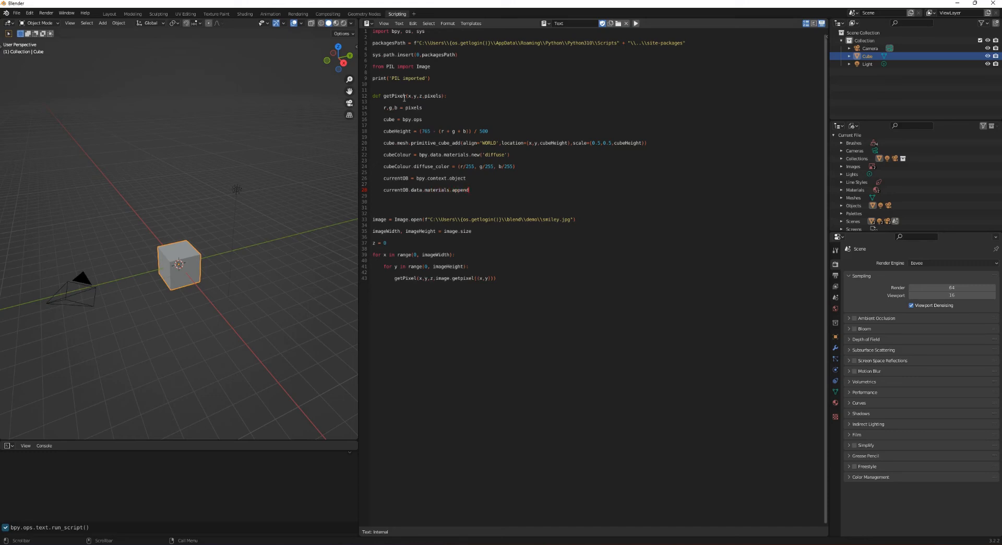
text((cubeColour)
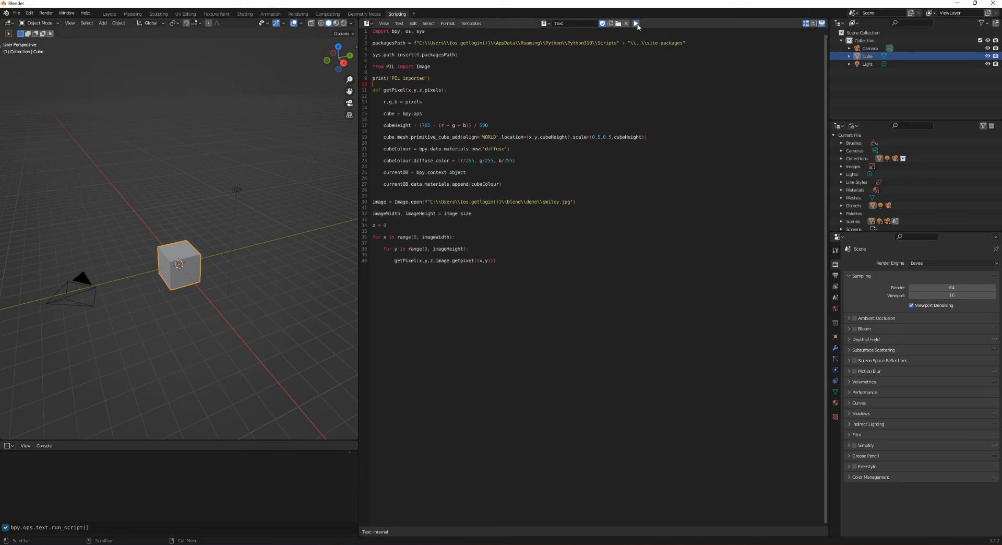
Step: Run the script, add a fourth alpha value to diffuse_color after the 4-items error, and rerun to build the cube grid
click(638, 23)
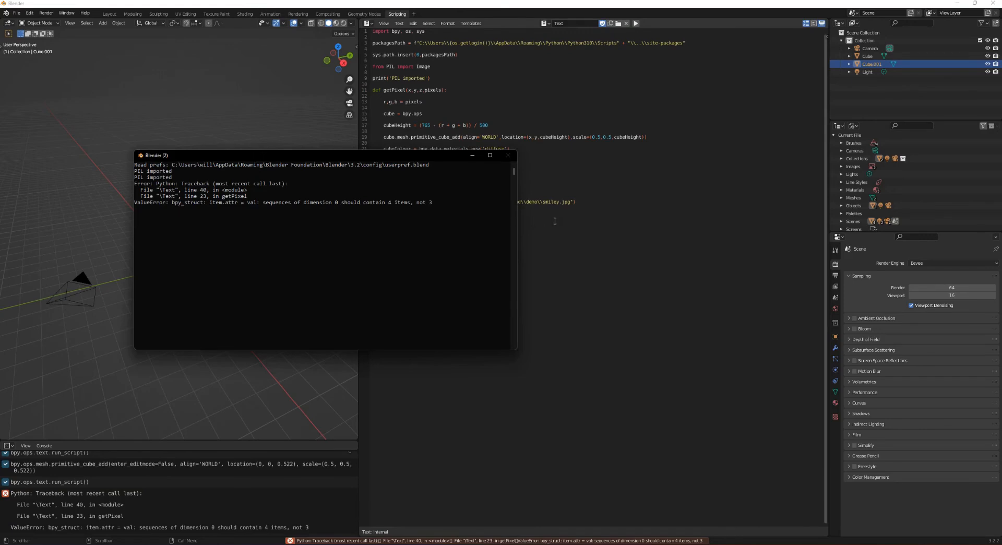
click(508, 155)
text(, 1)
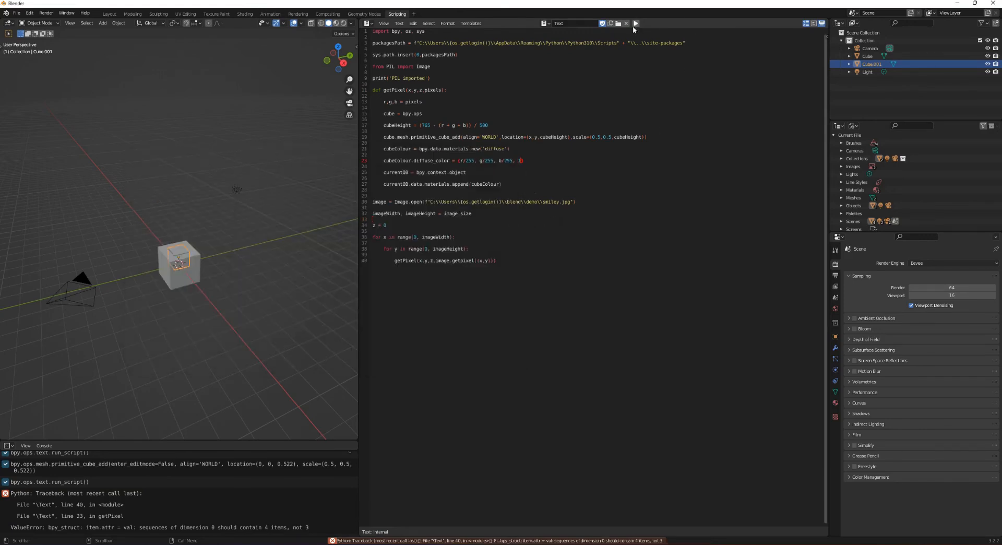
click(638, 23)
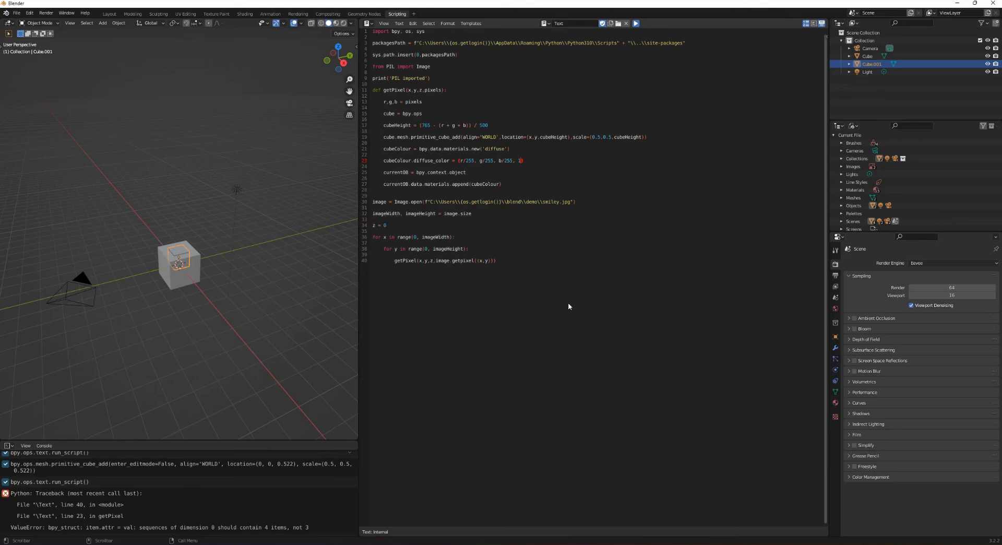
click(640, 22)
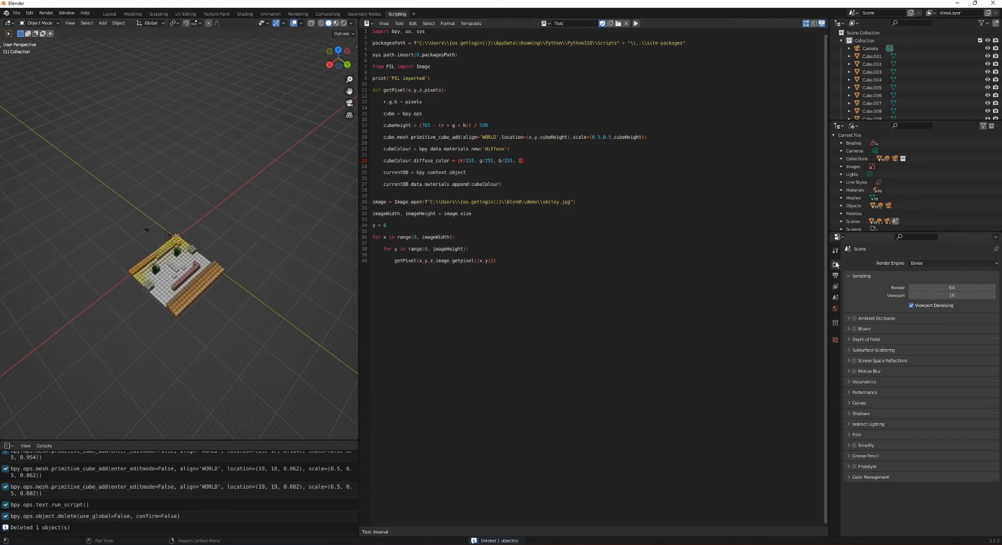
Step: Set the render engine to Cycles and orbit the rendered cube grid in the viewport
click(951, 263)
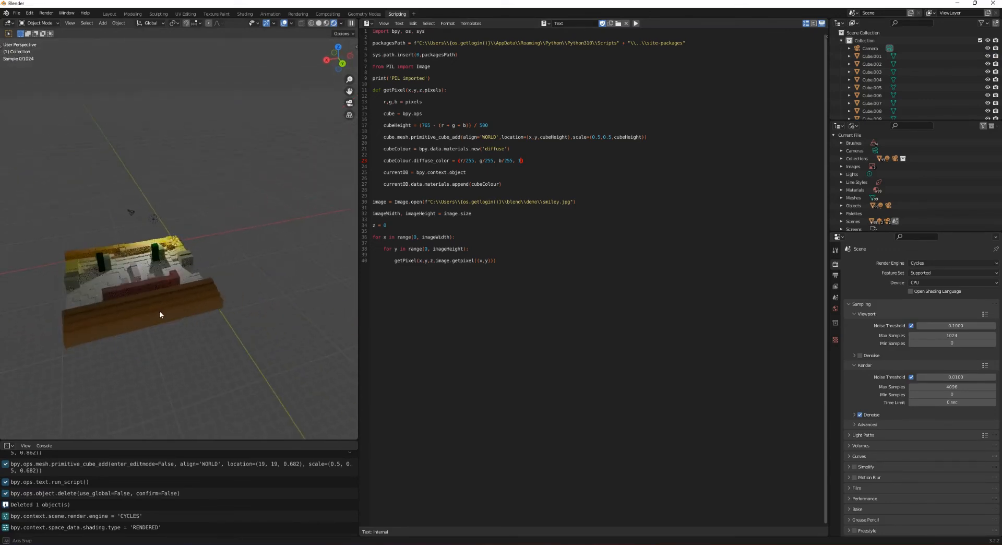
drag(160, 314, 169, 369)
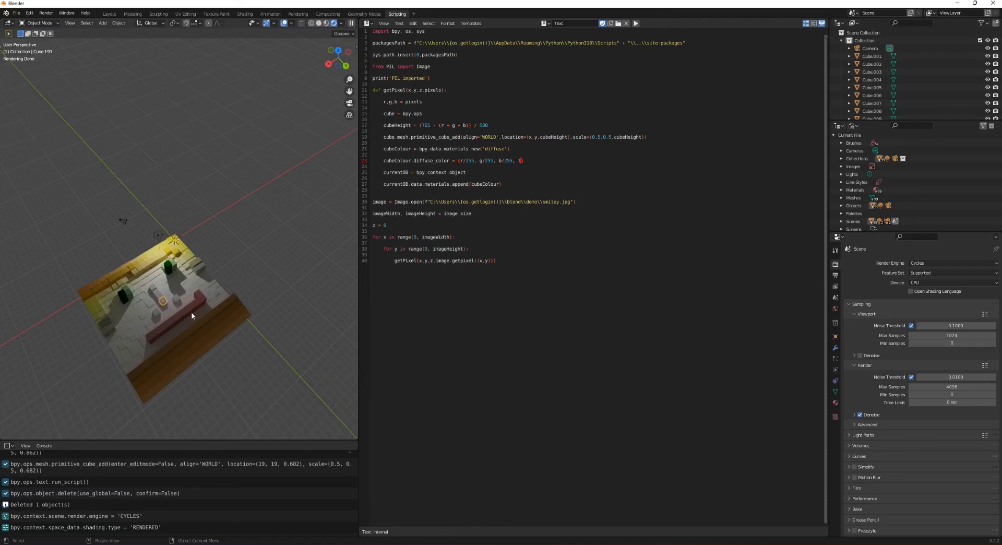
mouse_move(357, 53)
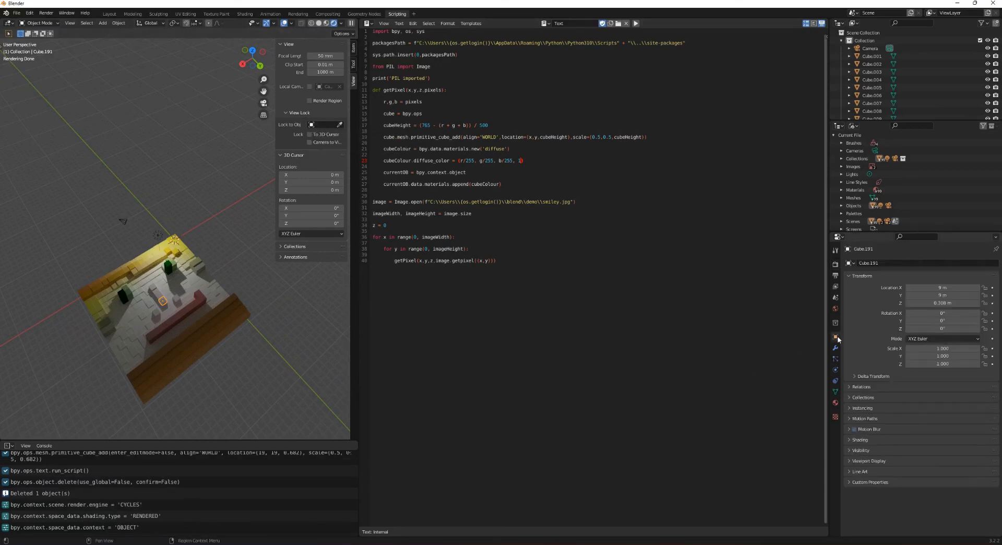
Step: Copy the selected cube's name Cube.191 and lock the view to that object
double_click(889, 263)
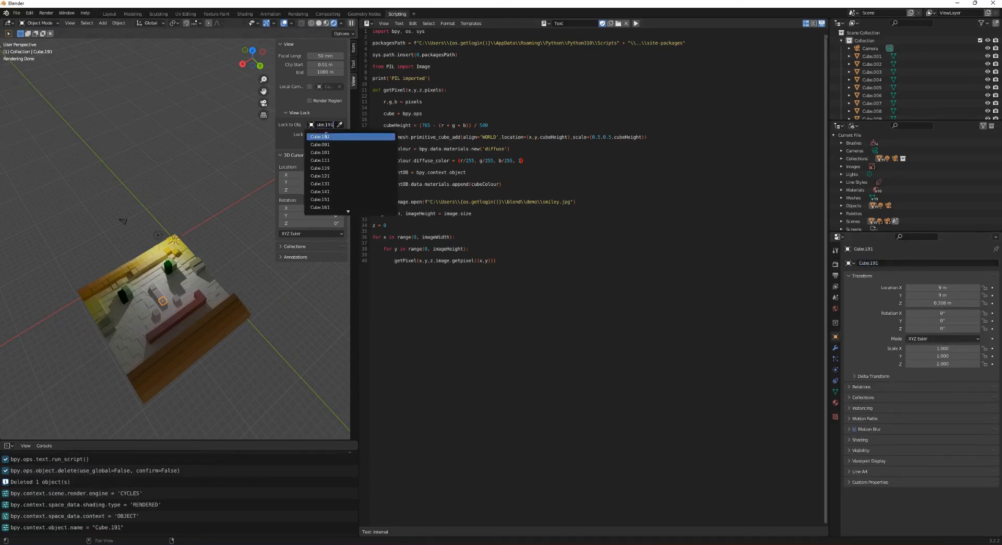
click(323, 136)
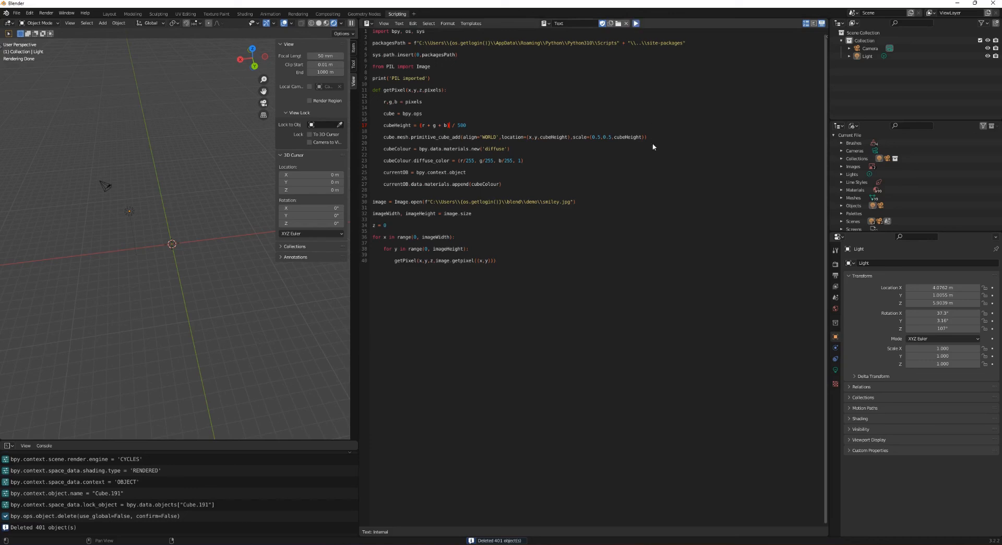
mouse_move(569, 158)
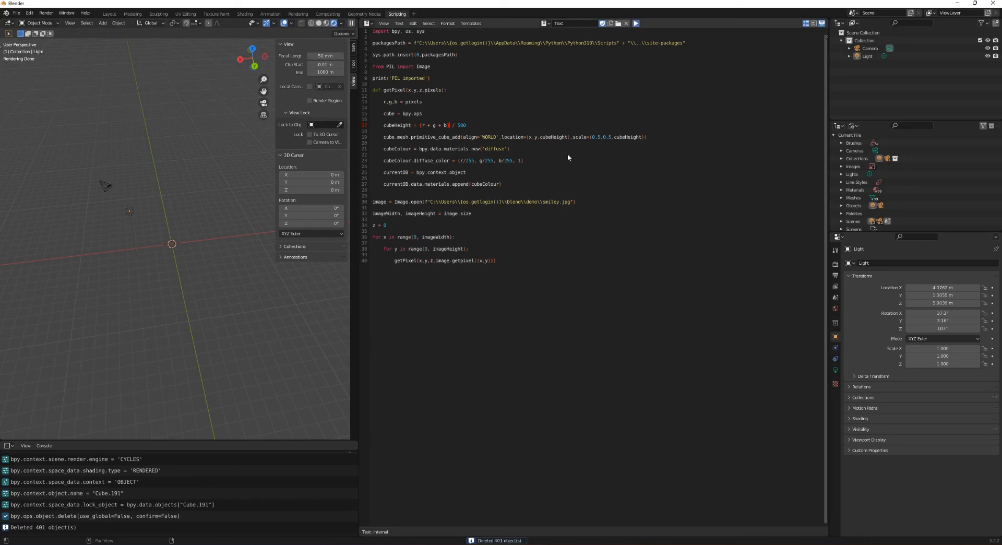
Step: Run the edited script to rebuild the cube field with brighter pixels standing taller
click(640, 23)
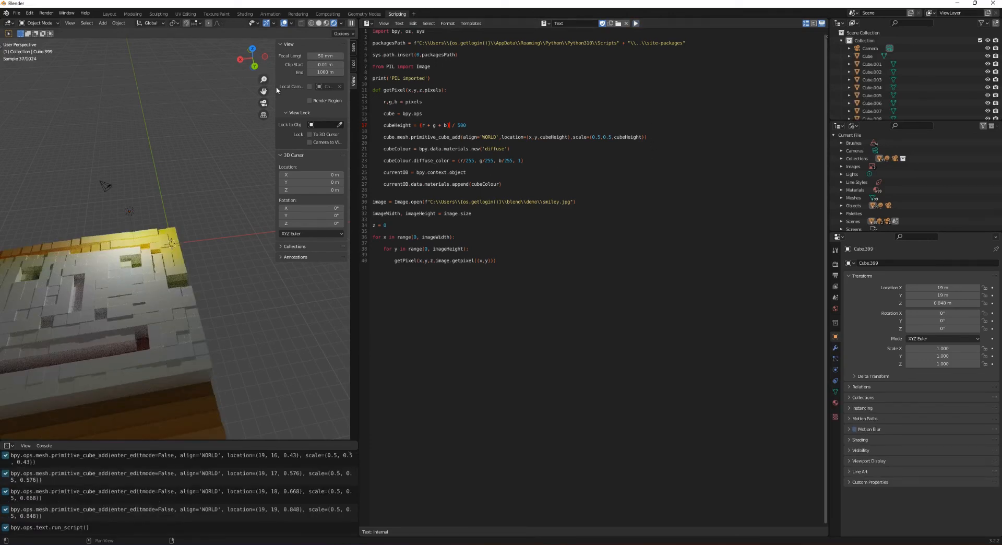